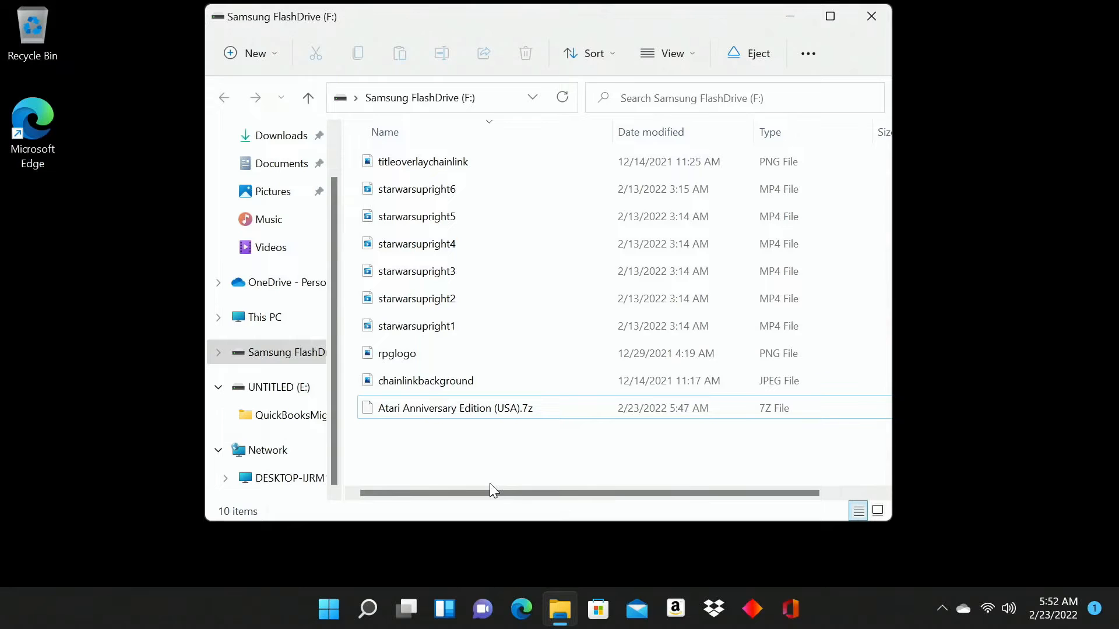
pyautogui.moveTo(428, 525)
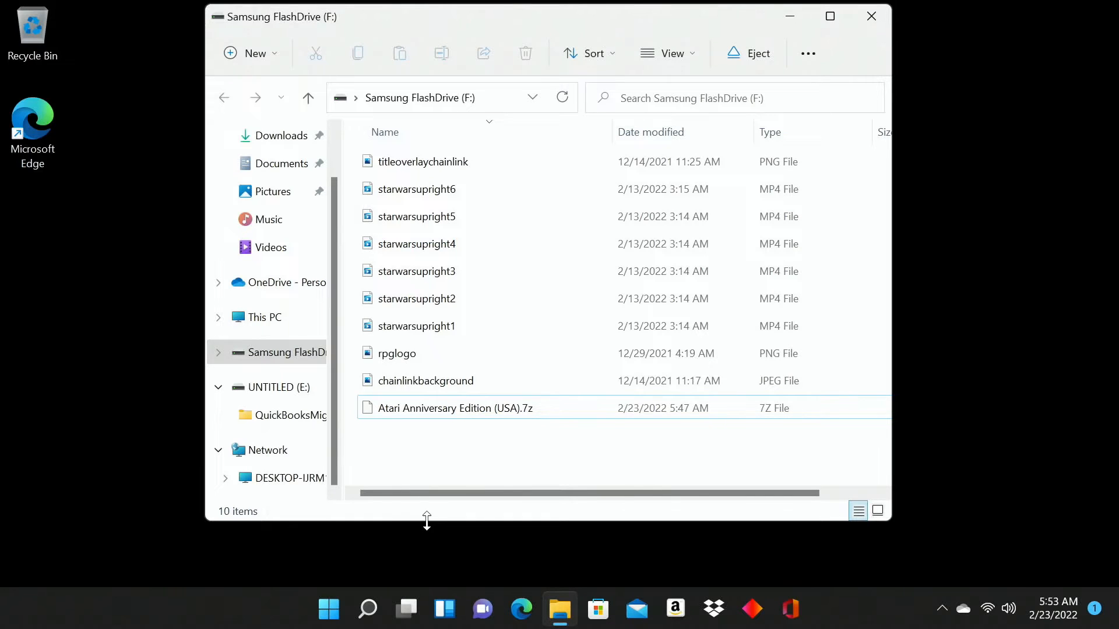
pyautogui.moveTo(411, 471)
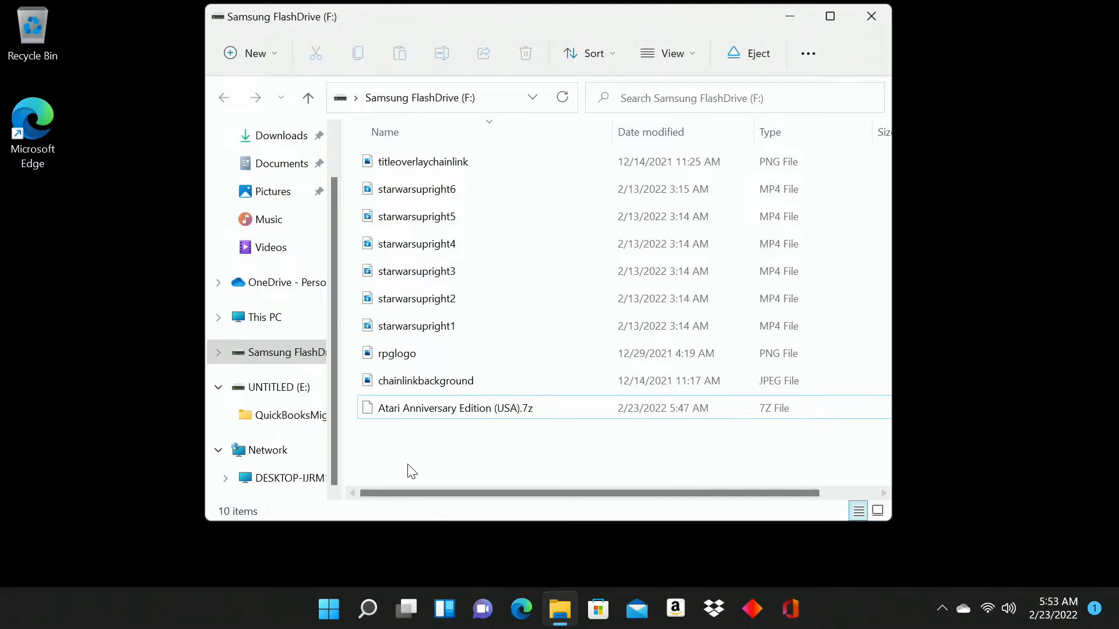
pyautogui.moveTo(378, 526)
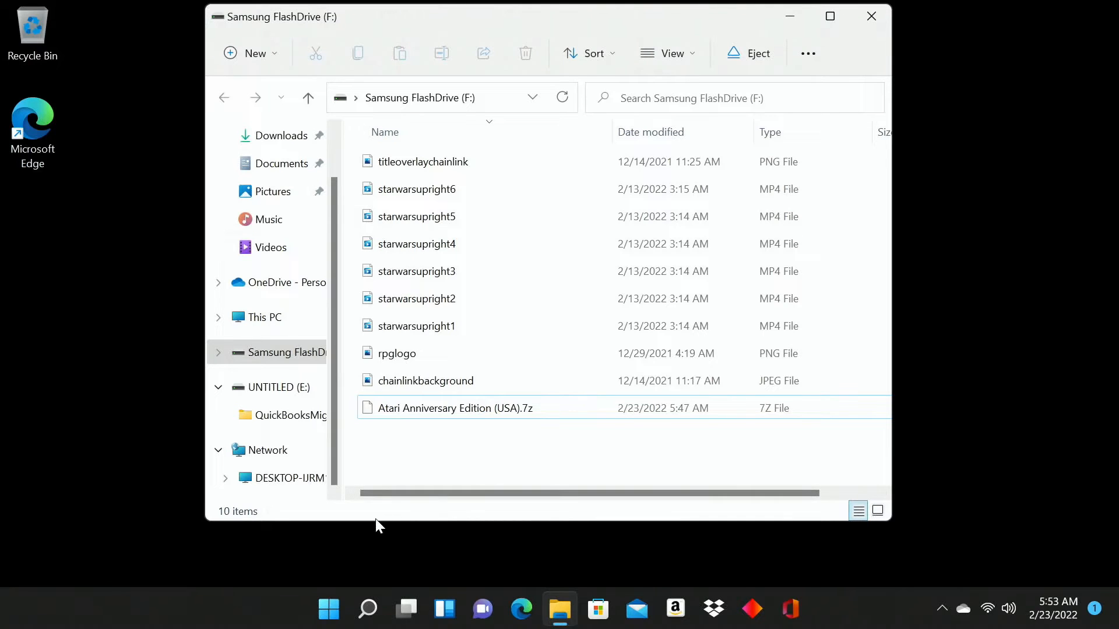
pyautogui.moveTo(374, 548)
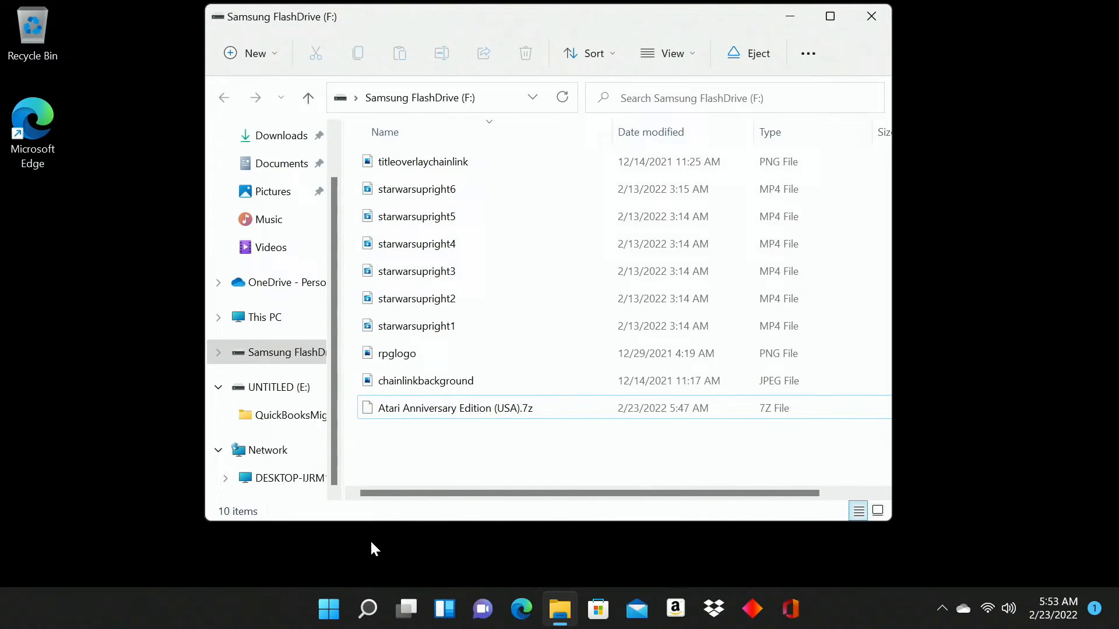
pyautogui.moveTo(387, 520)
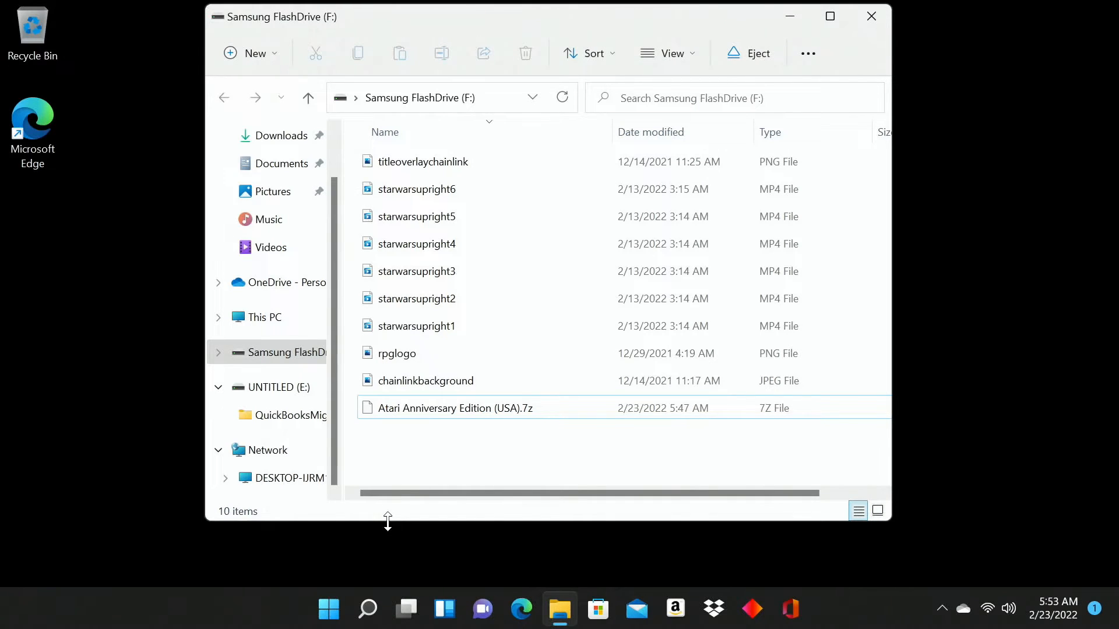
pyautogui.moveTo(408, 522)
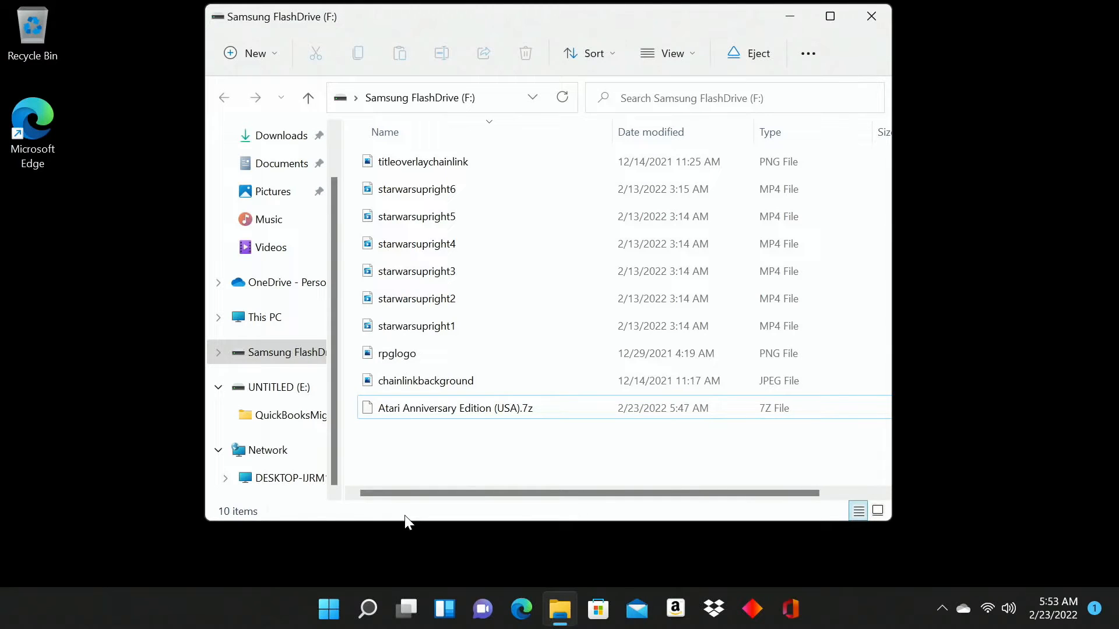
pyautogui.moveTo(404, 549)
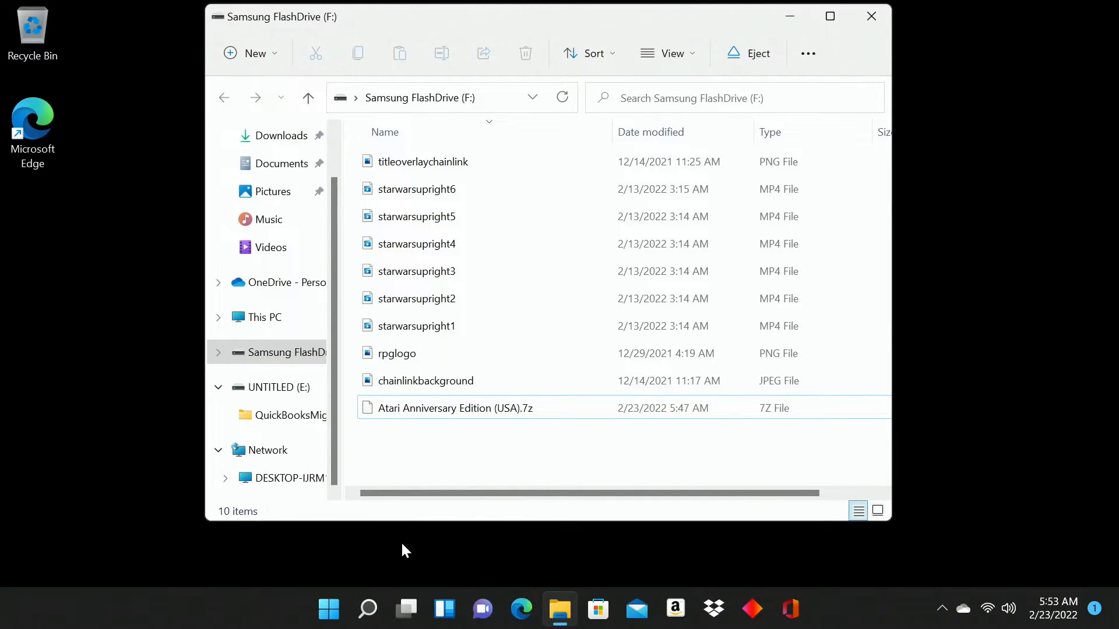
pyautogui.moveTo(405, 557)
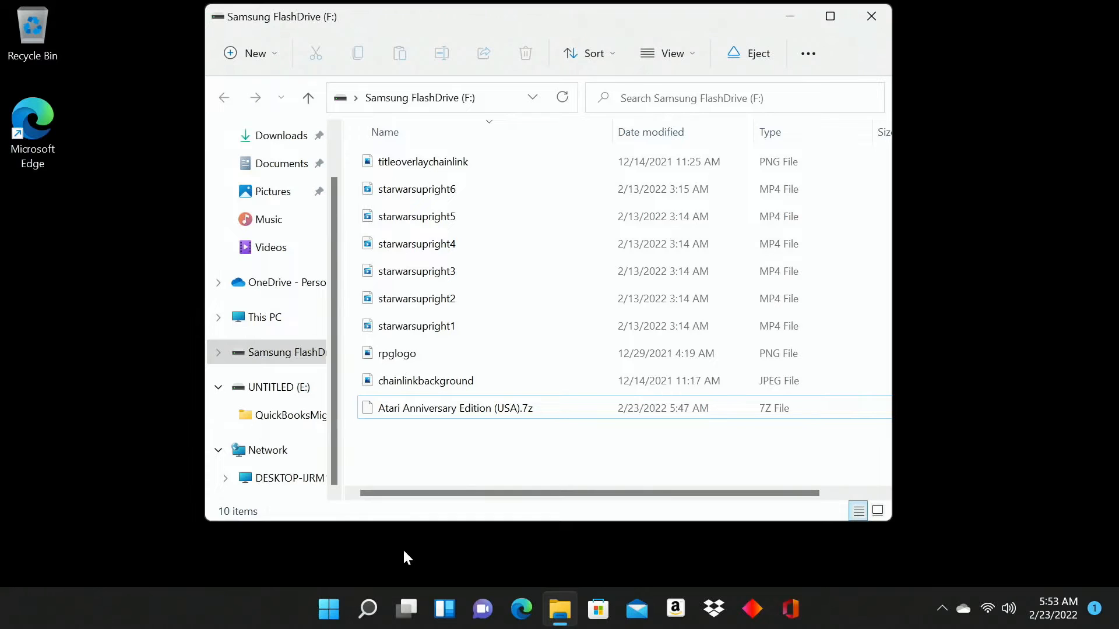
# Step: Select the Atari Anniversary Edition (USA).7z archive on the flash drive
pyautogui.click(423, 161)
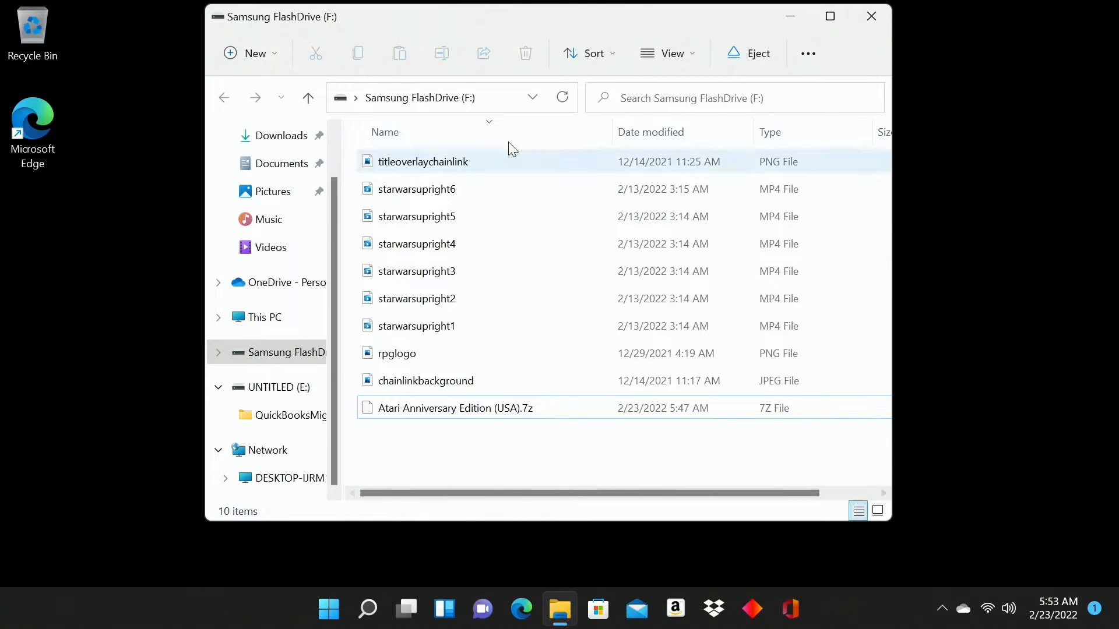
pyautogui.click(455, 407)
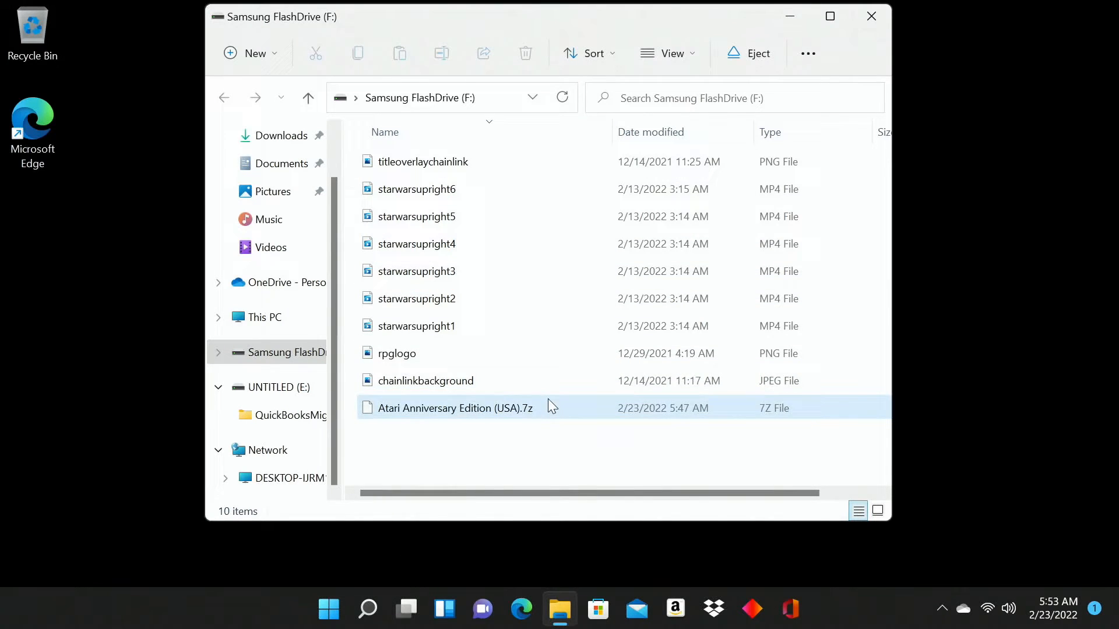
pyautogui.click(455, 407)
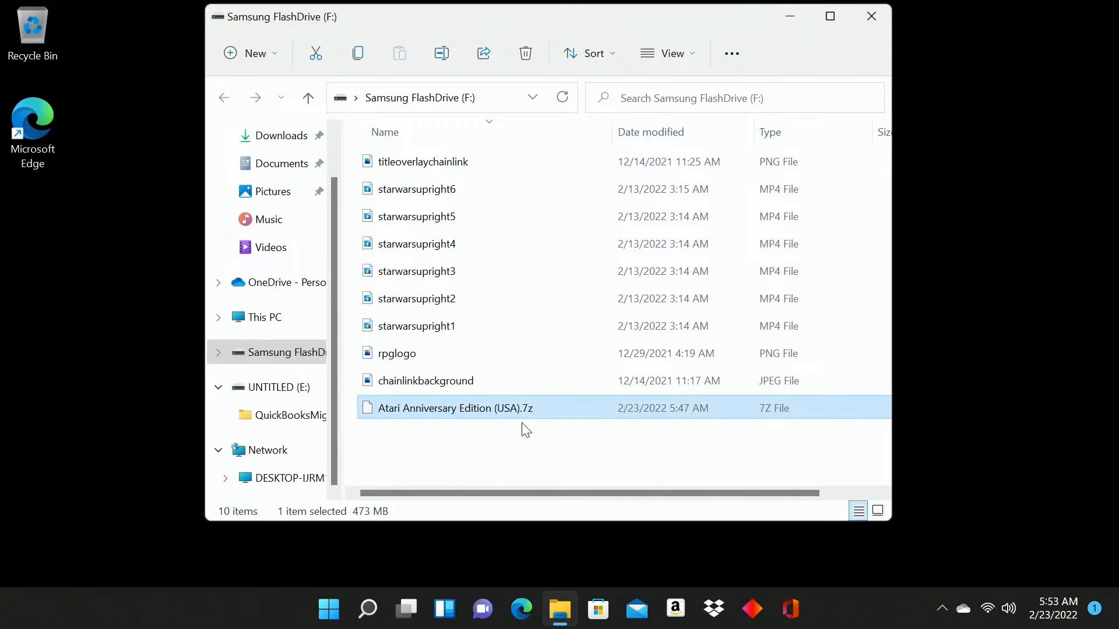
pyautogui.moveTo(489, 424)
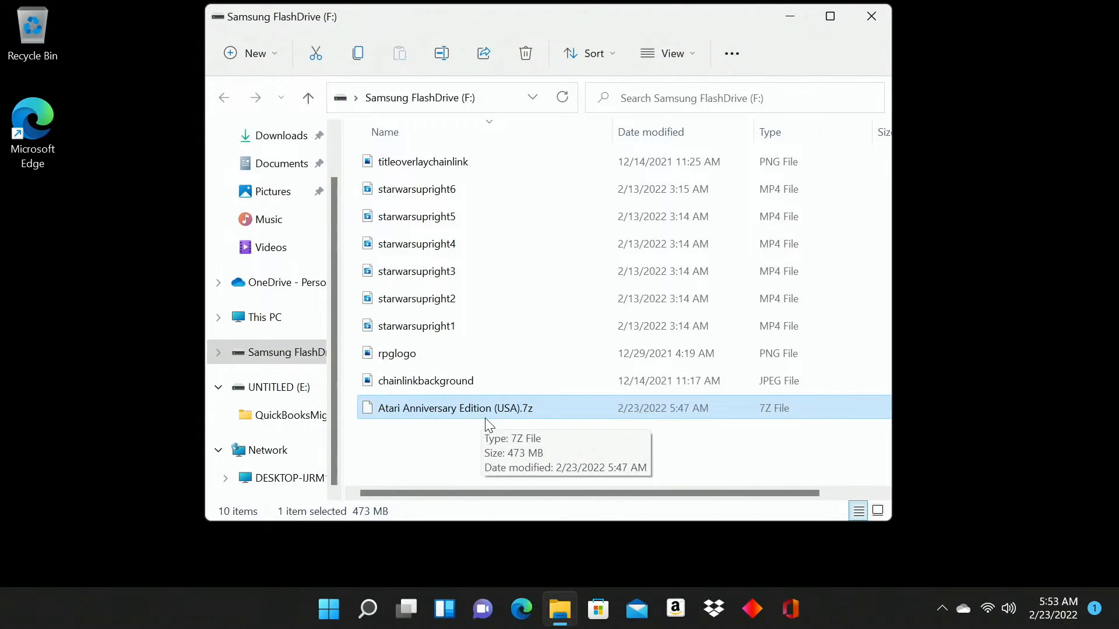
pyautogui.moveTo(545, 414)
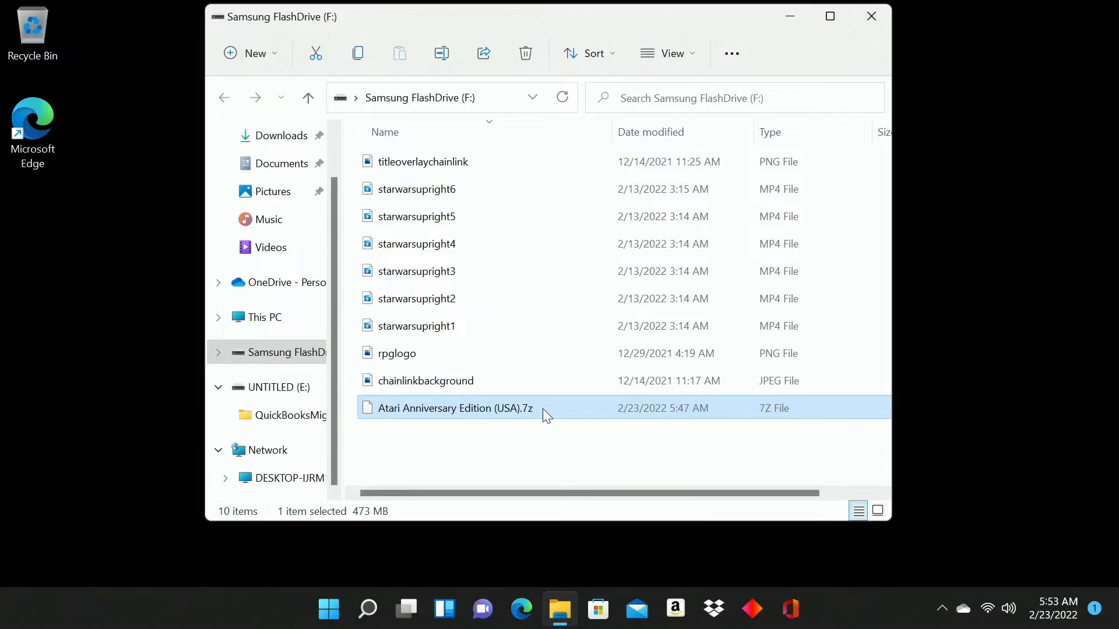
pyautogui.moveTo(494, 413)
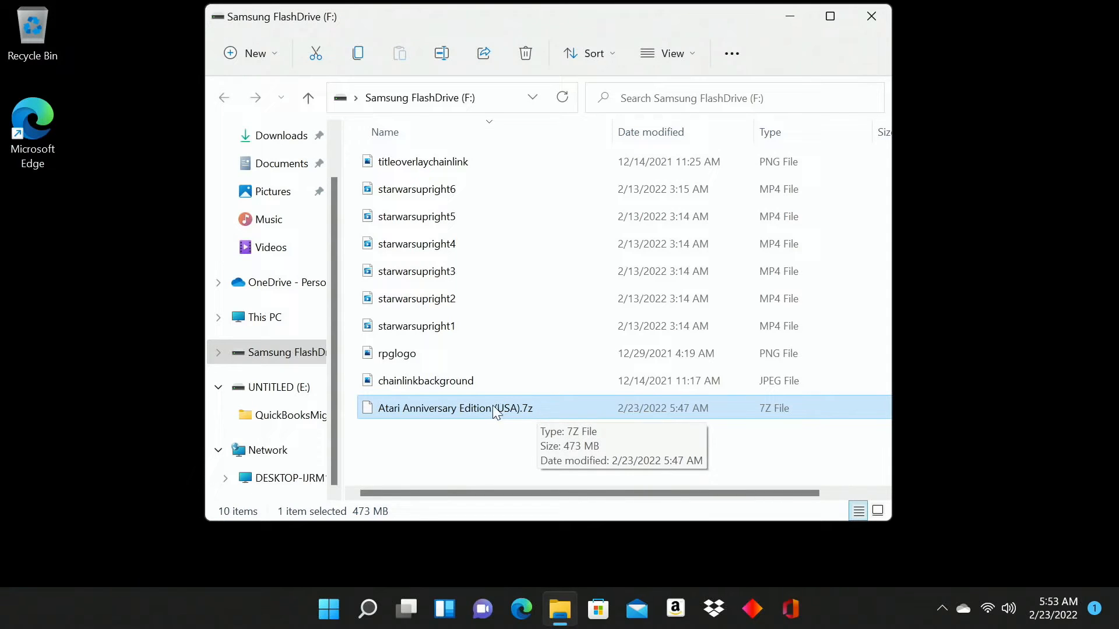
pyautogui.moveTo(421, 403)
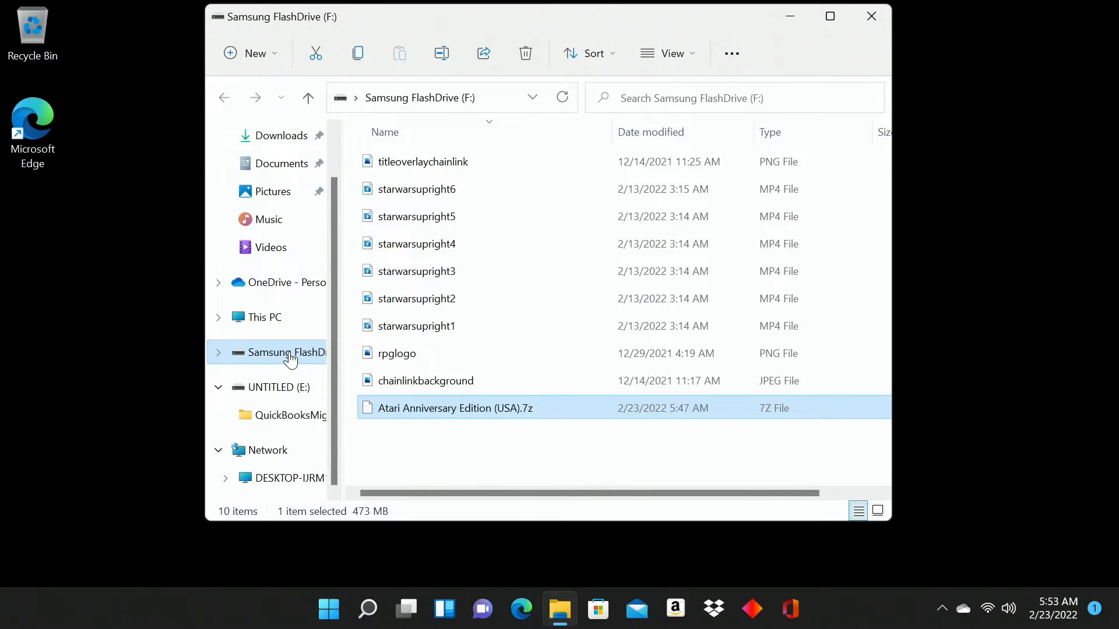
pyautogui.moveTo(386, 319)
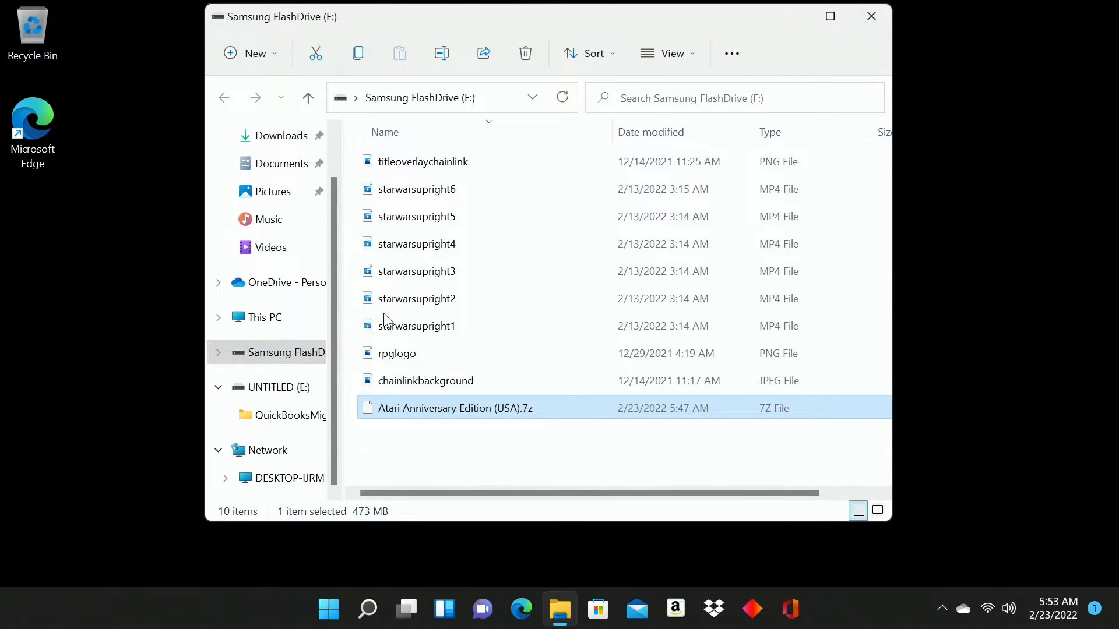
pyautogui.moveTo(645, 441)
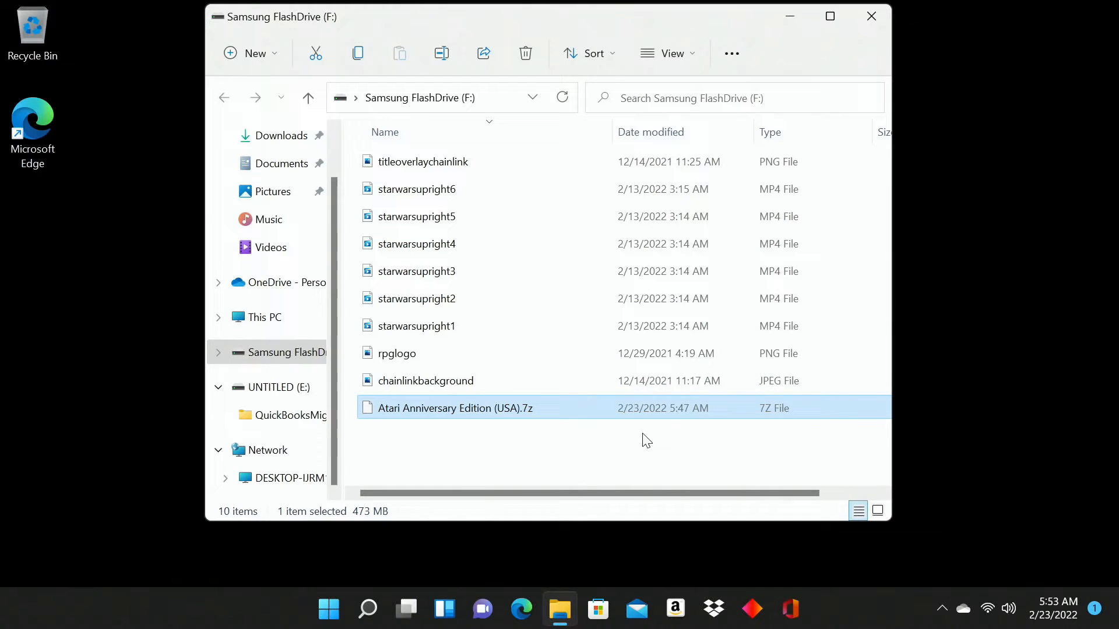
pyautogui.moveTo(614, 412)
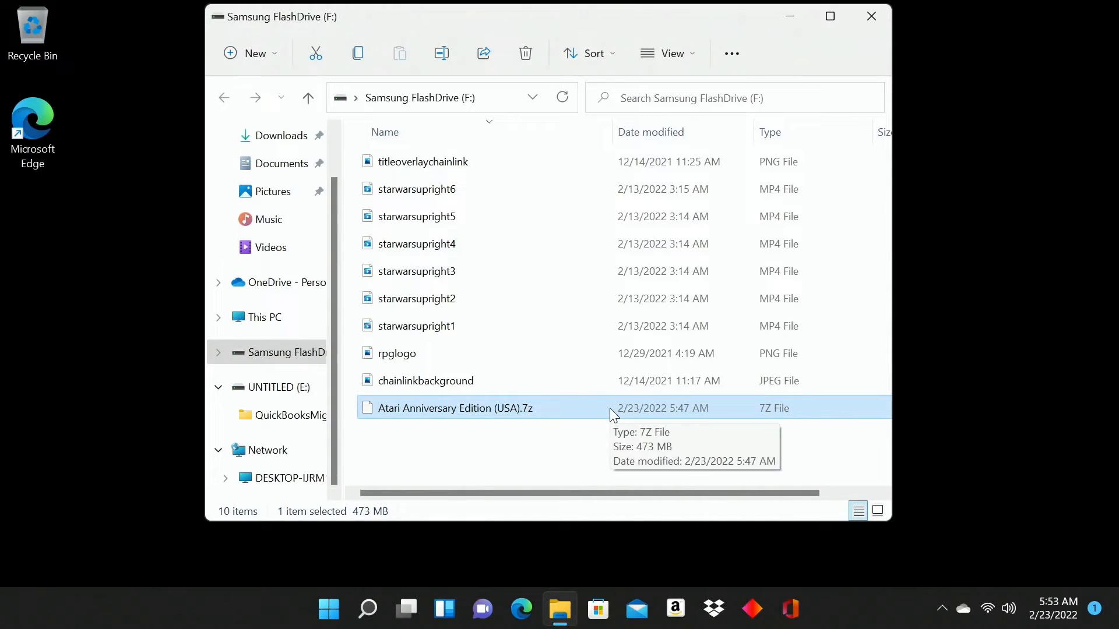
pyautogui.click(614, 449)
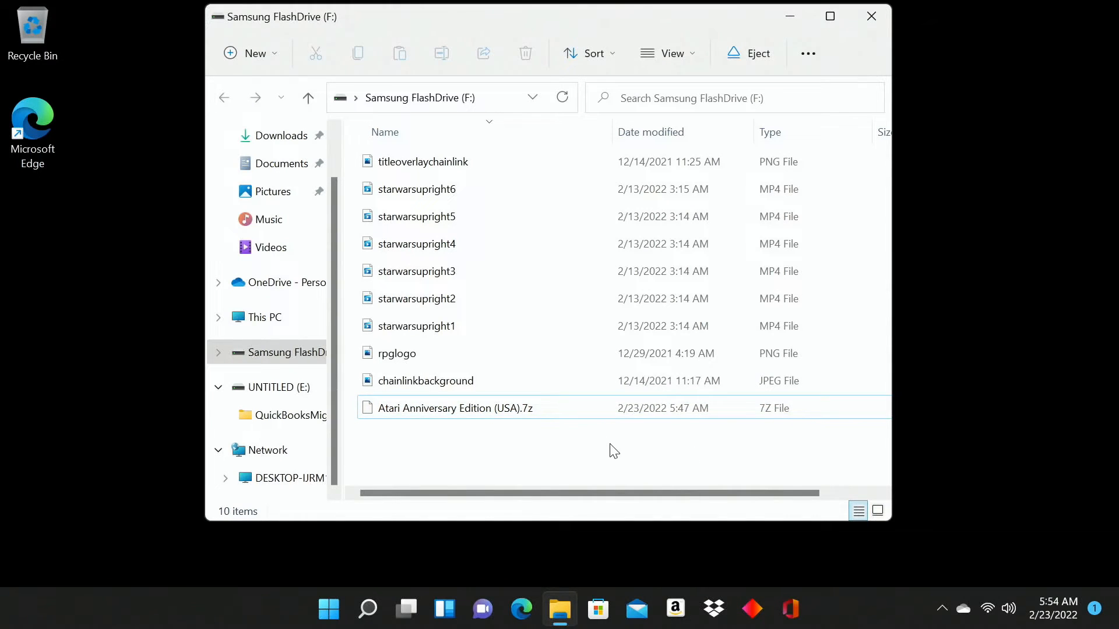
pyautogui.moveTo(558, 408)
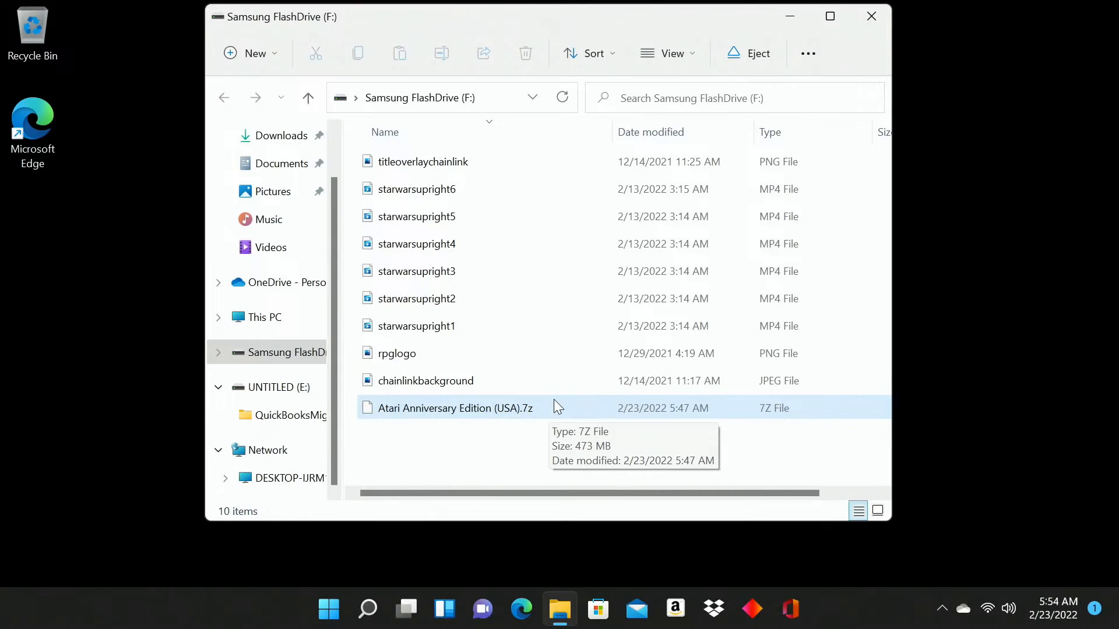
pyautogui.moveTo(558, 411)
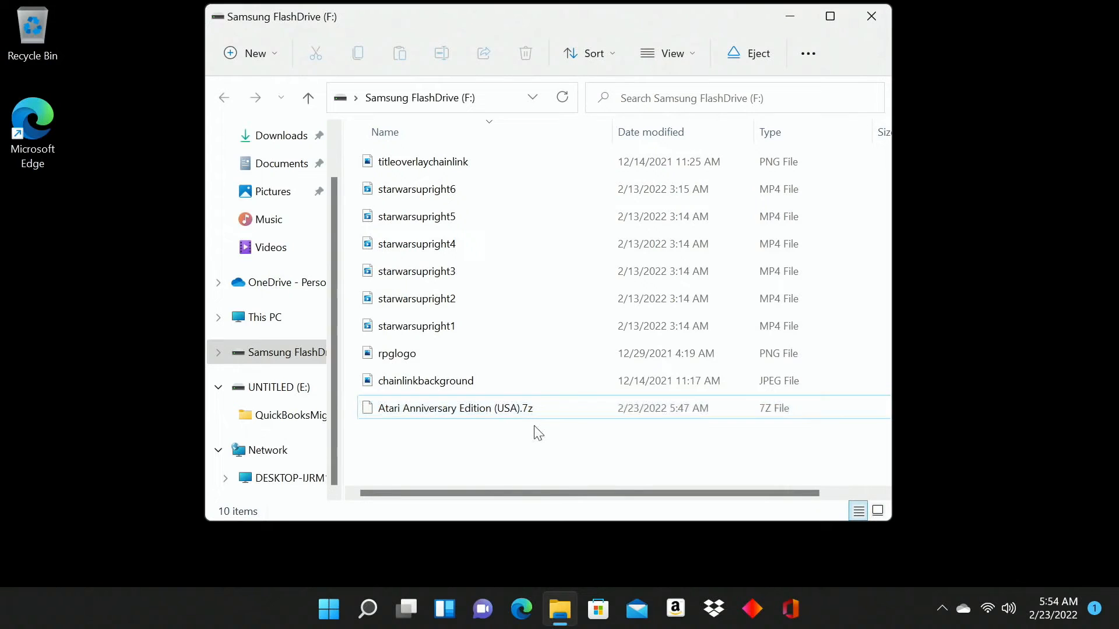
# Step: Reach the archive's full 7-Zip options through Show more options
pyautogui.rightClick(456, 408)
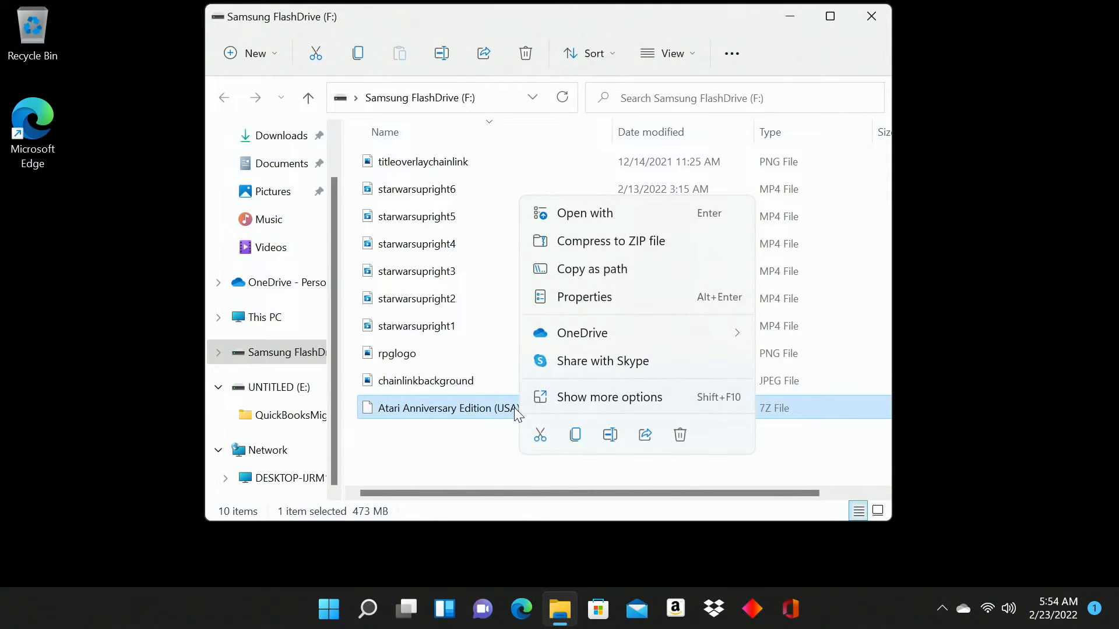
pyautogui.moveTo(514, 408)
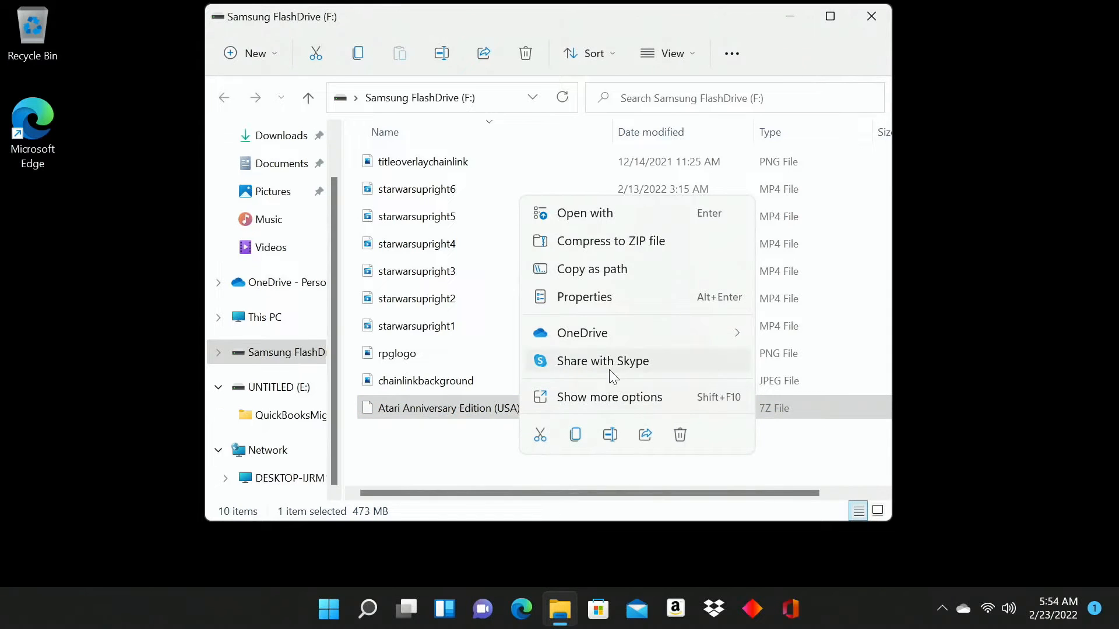
pyautogui.moveTo(633, 424)
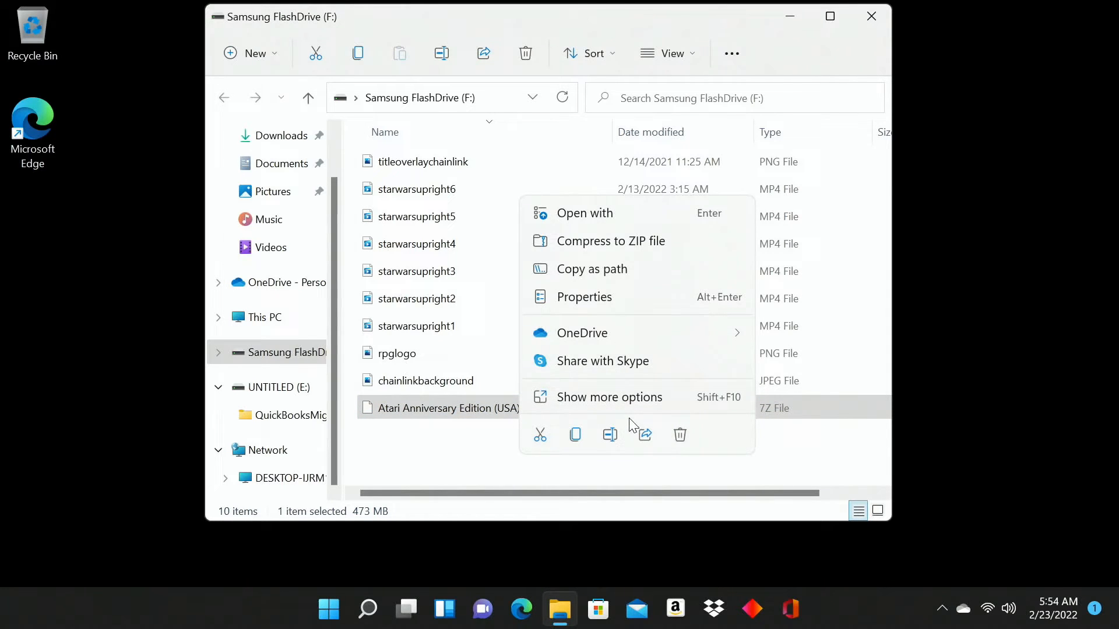
pyautogui.moveTo(609, 435)
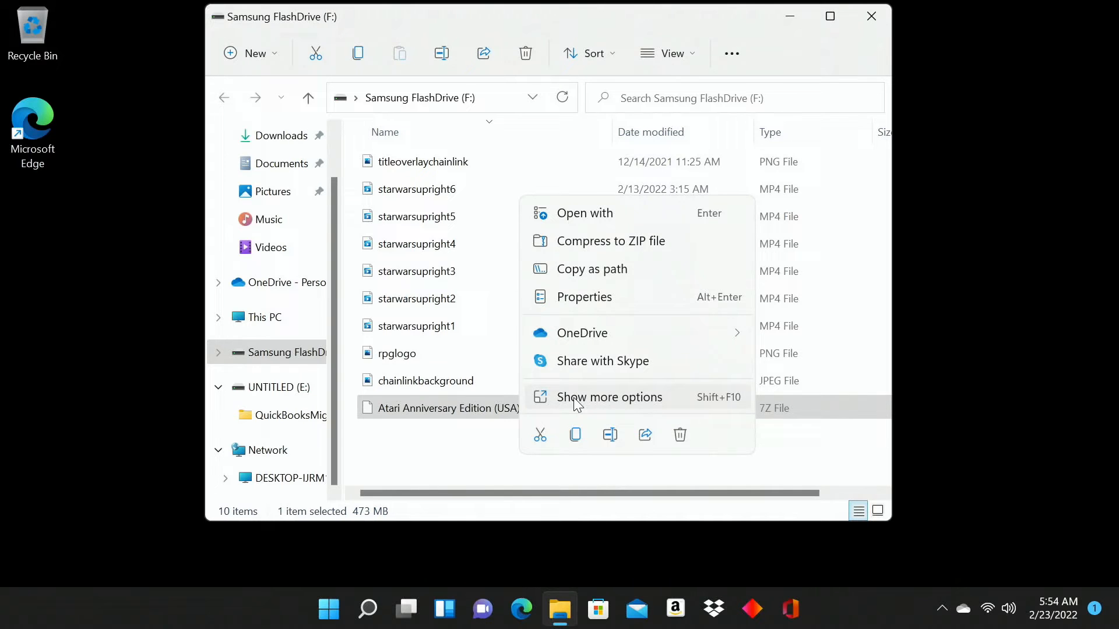
pyautogui.click(610, 396)
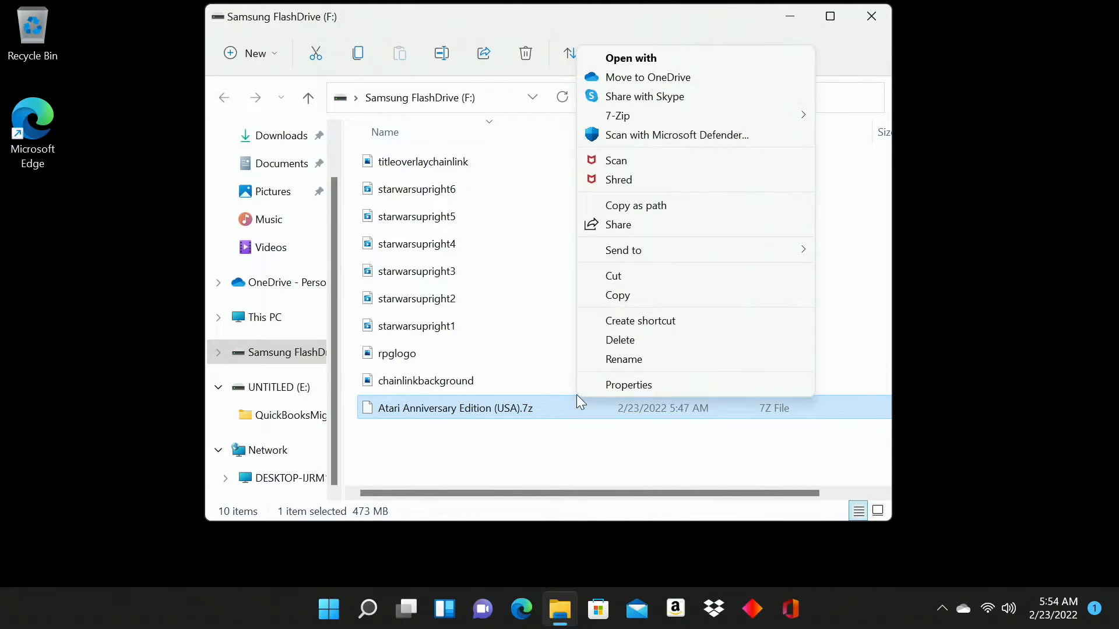
pyautogui.moveTo(638, 115)
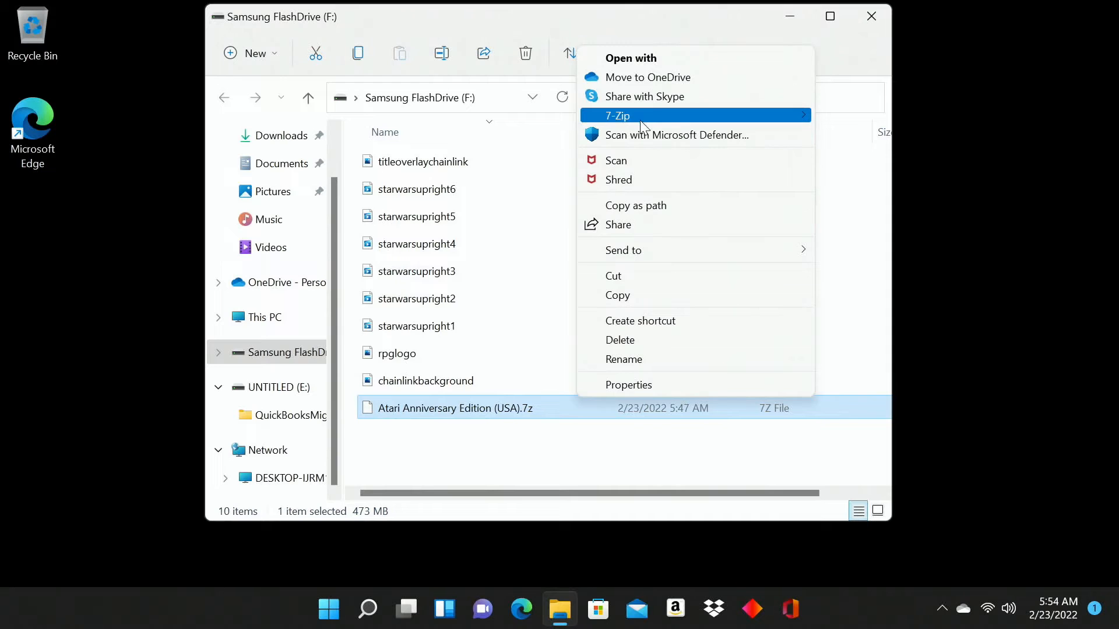
pyautogui.click(618, 116)
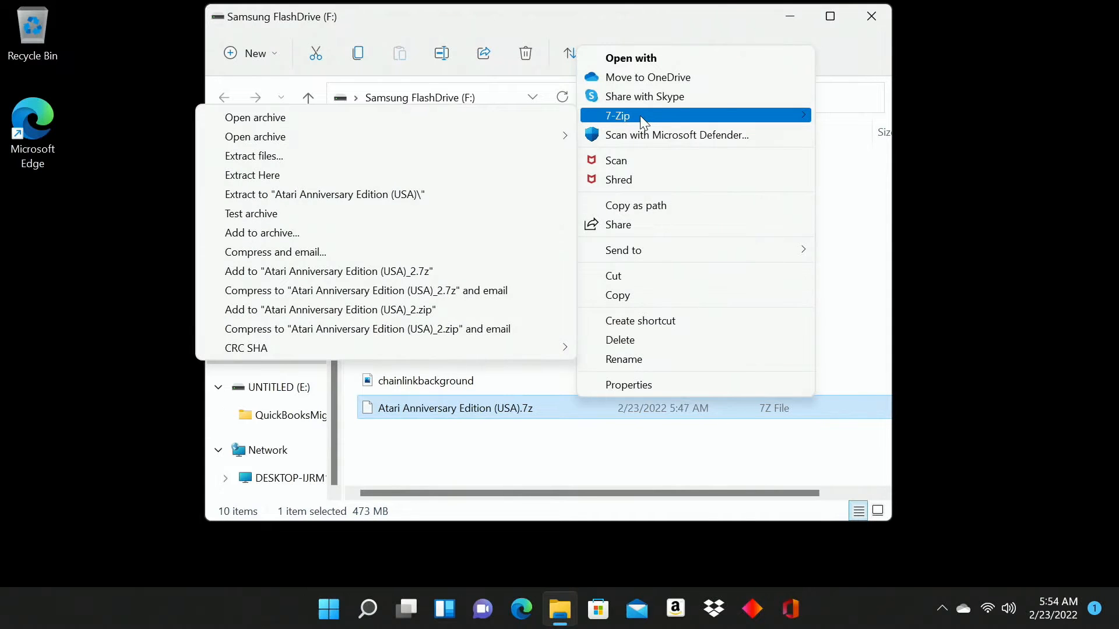
pyautogui.moveTo(398, 136)
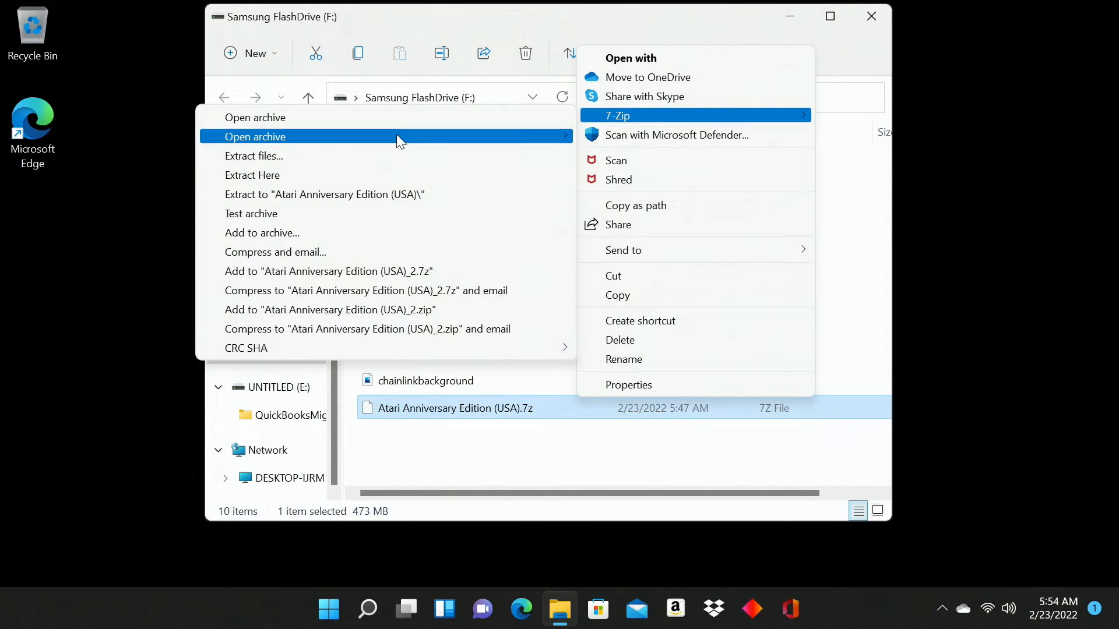
pyautogui.moveTo(396, 155)
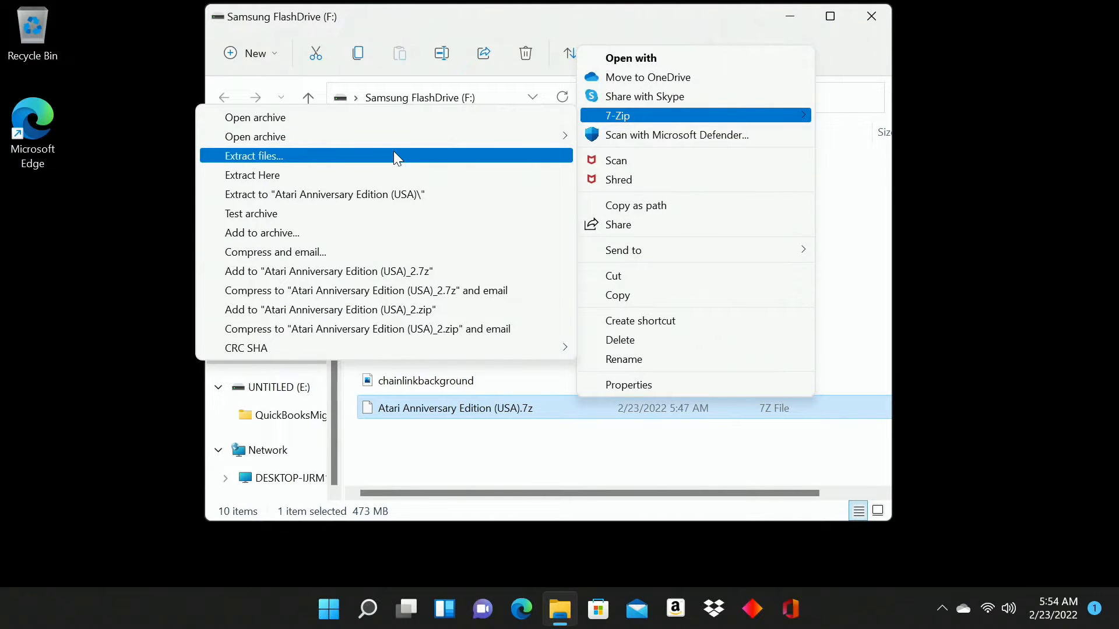
# Step: Extract the archive into its own Atari Anniversary Edition (USA) folder on F:\
pyautogui.click(253, 155)
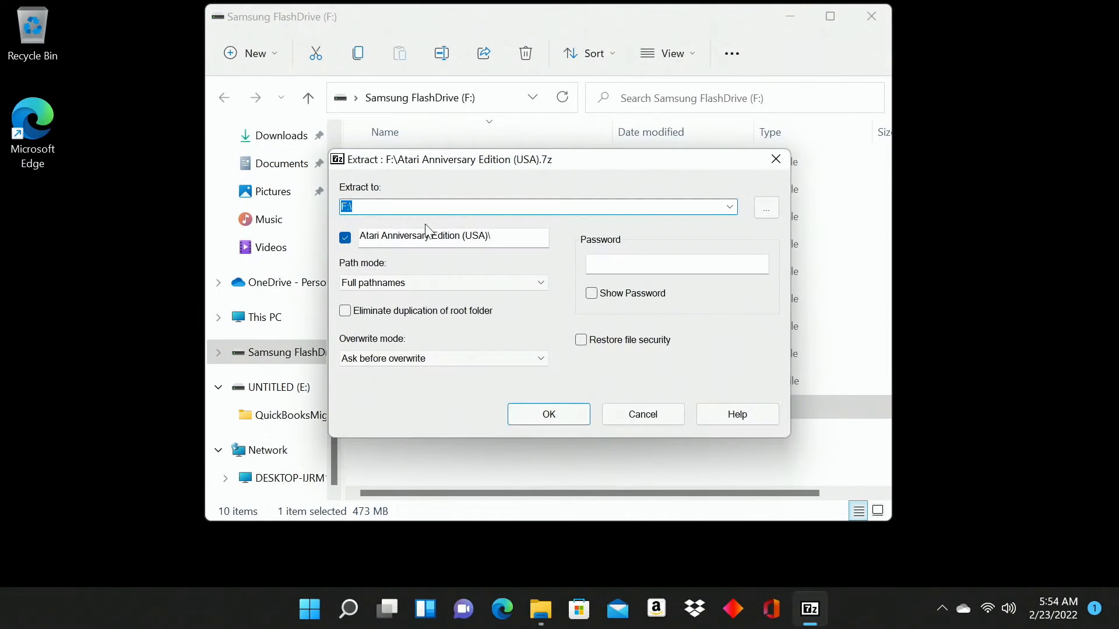
pyautogui.click(548, 413)
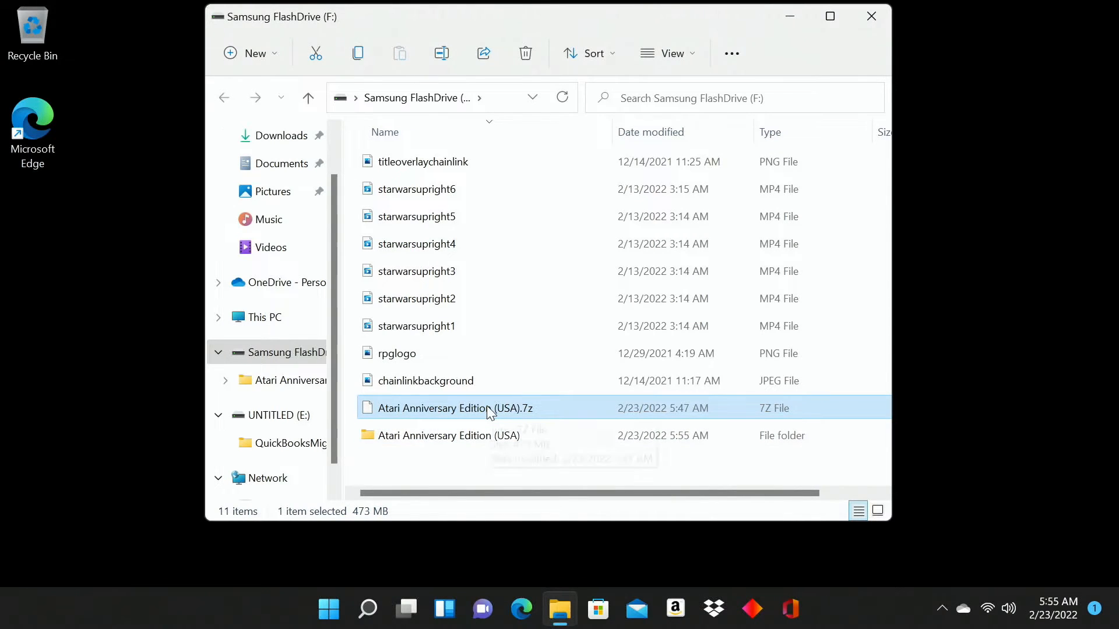
# Step: Permanently delete the no-longer-needed .7z archive from the flash drive
pyautogui.rightClick(453, 408)
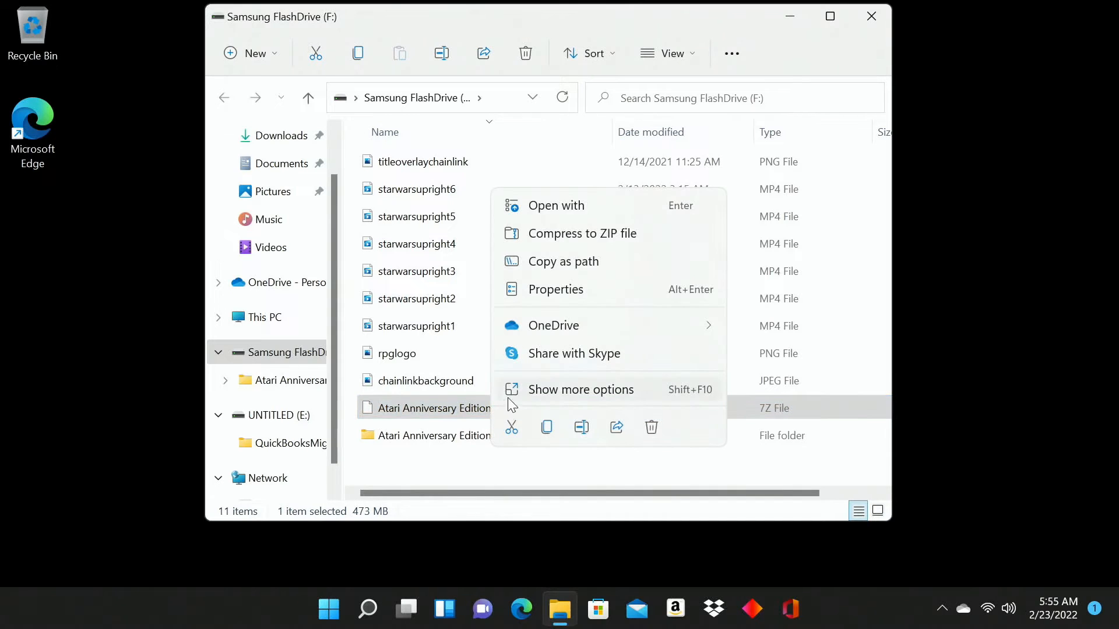
pyautogui.click(650, 426)
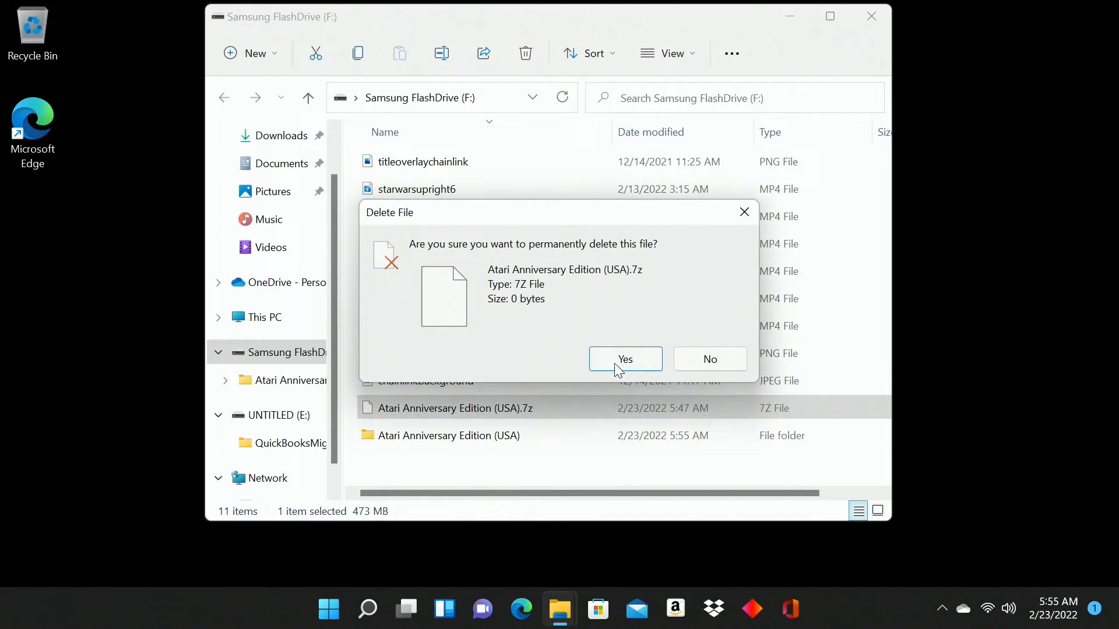
pyautogui.click(625, 359)
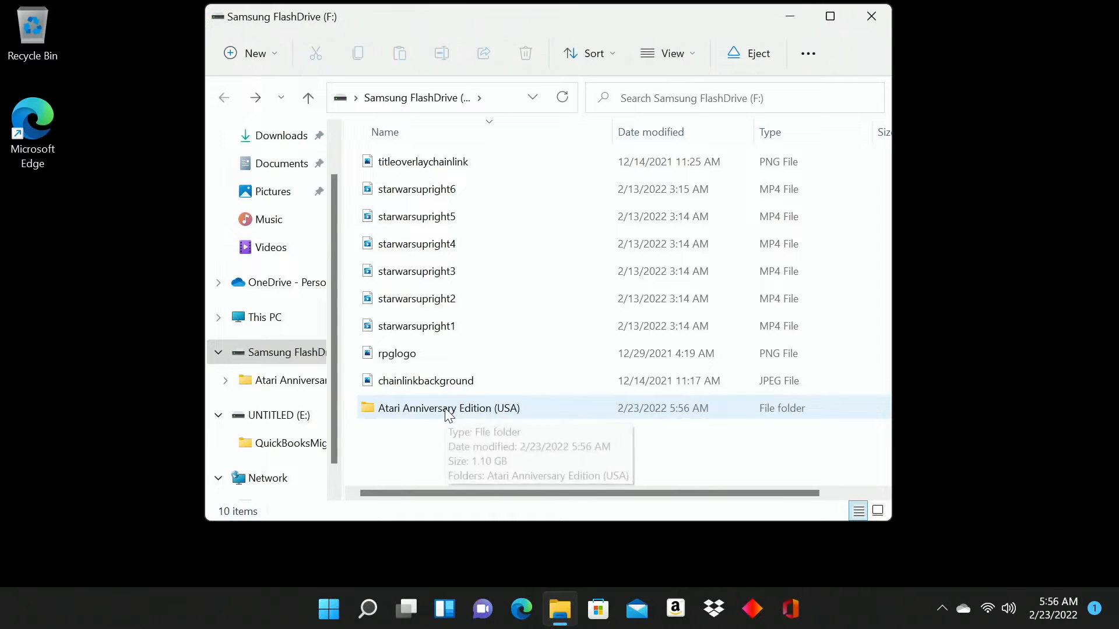
# Step: Check the extracted folder's .bin, .cue and .gdi files, then return to the outer folder
pyautogui.doubleClick(447, 407)
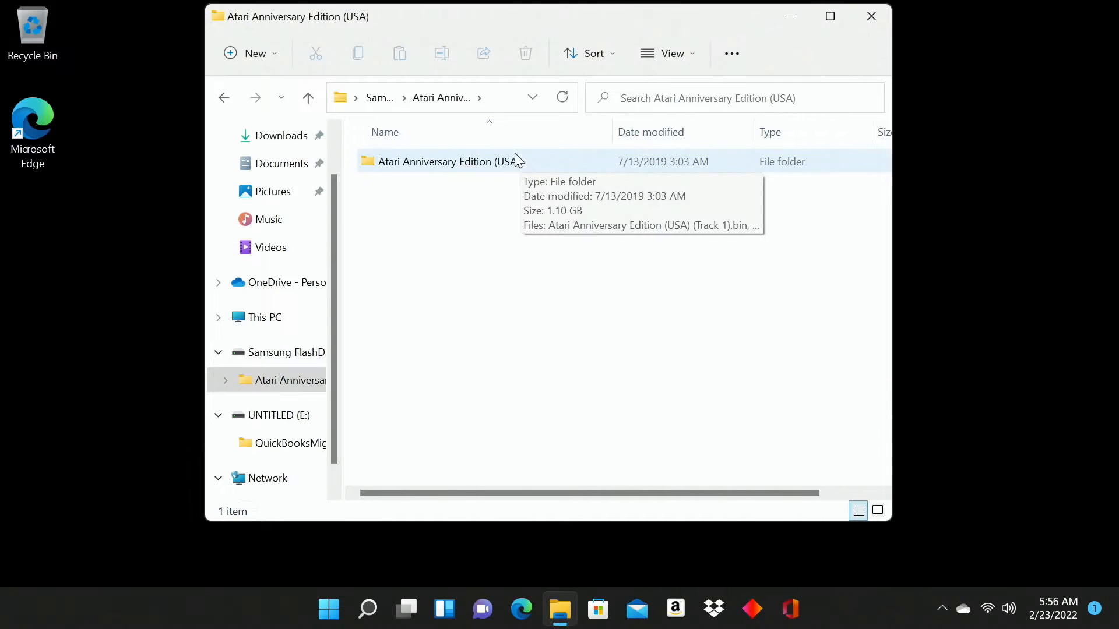
pyautogui.doubleClick(444, 161)
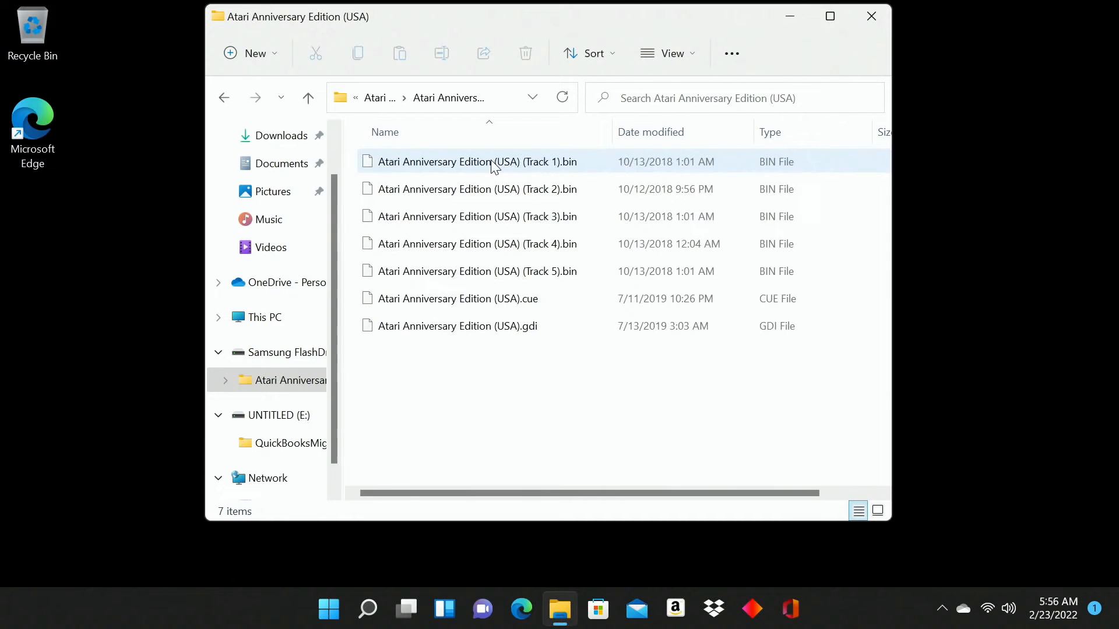
pyautogui.click(458, 325)
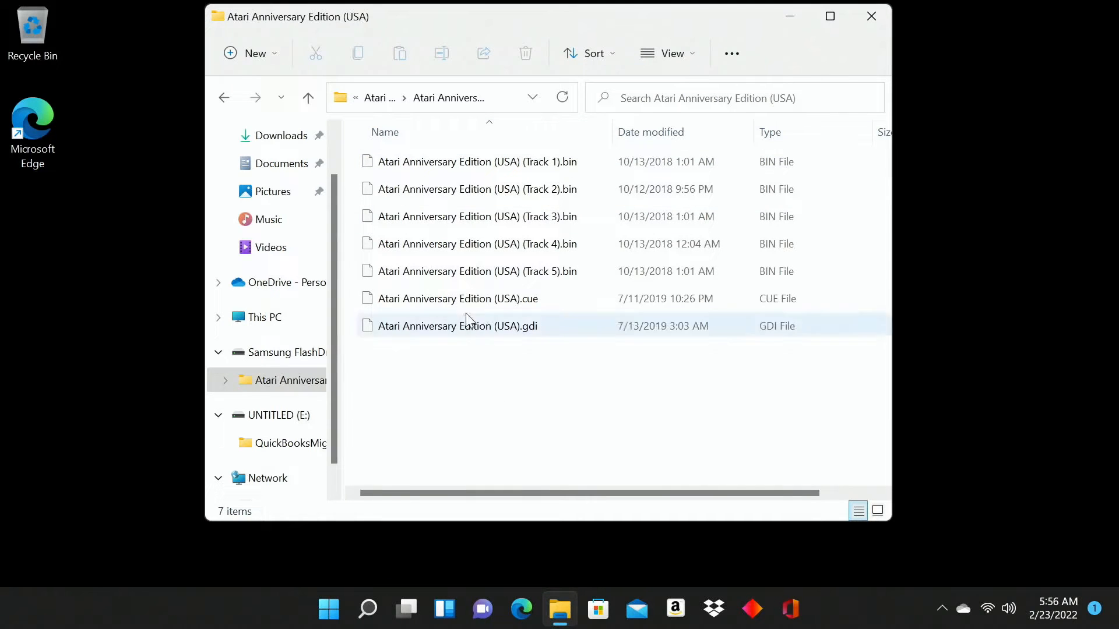
pyautogui.click(224, 98)
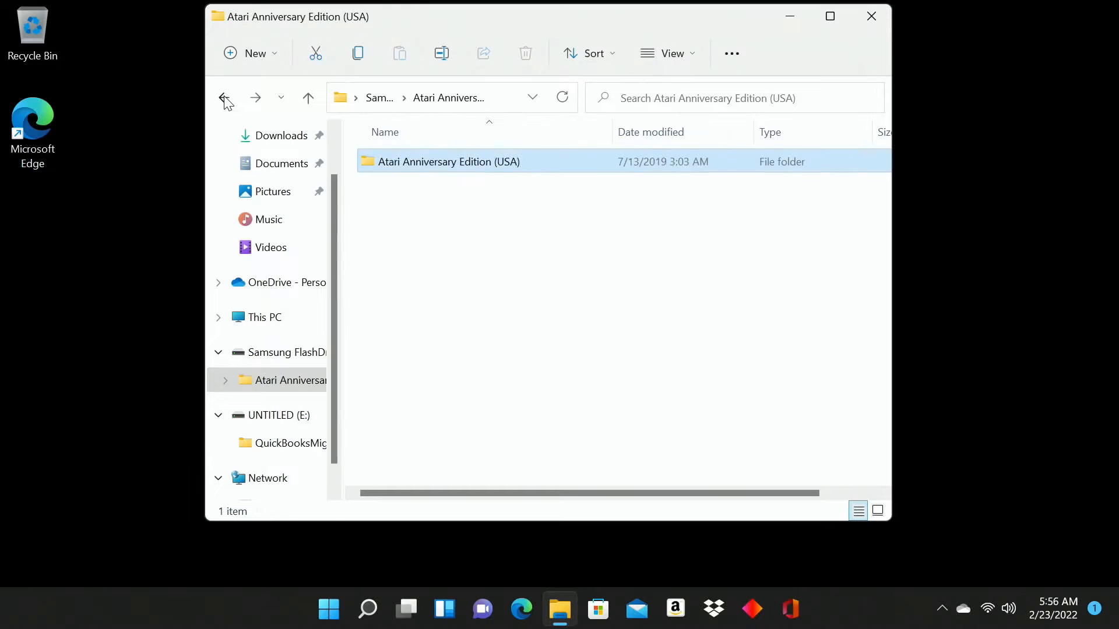
pyautogui.rightClick(447, 161)
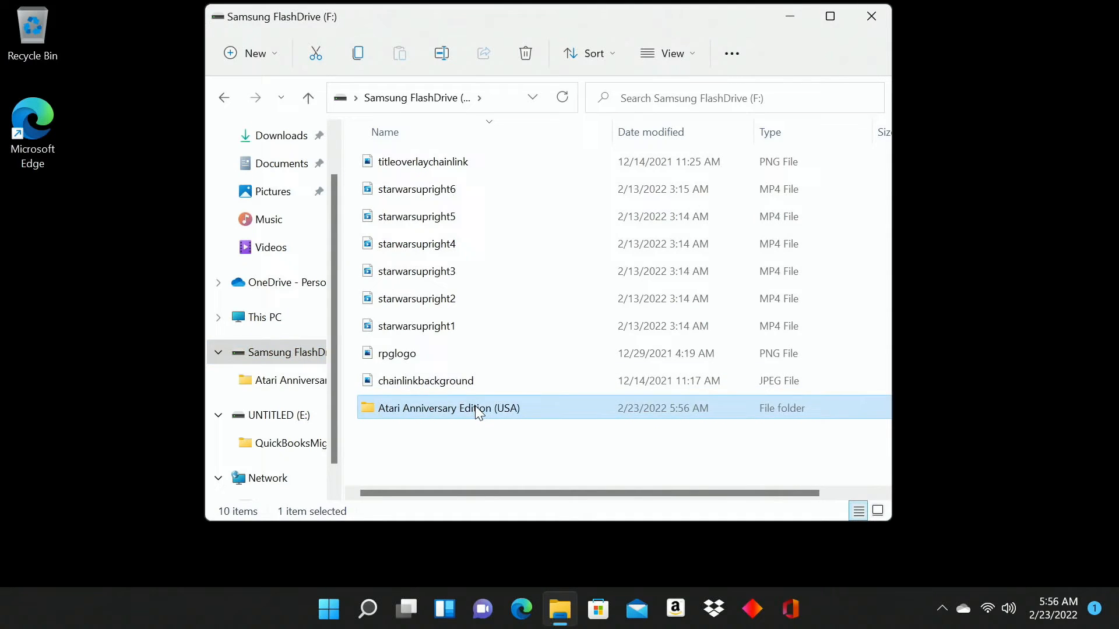
pyautogui.doubleClick(447, 408)
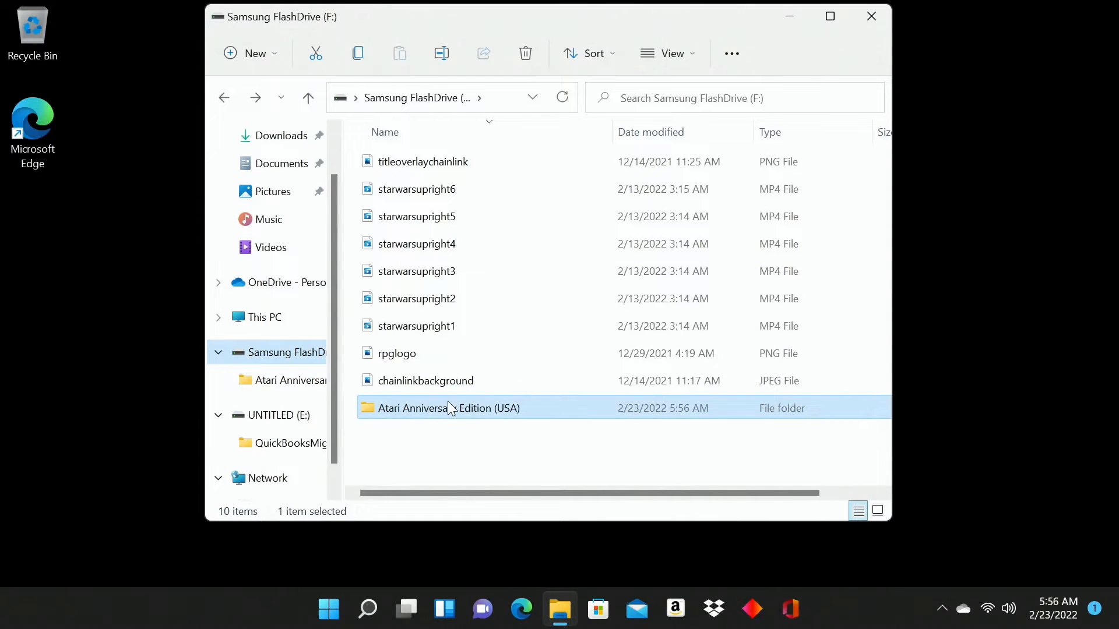
pyautogui.moveTo(529, 264)
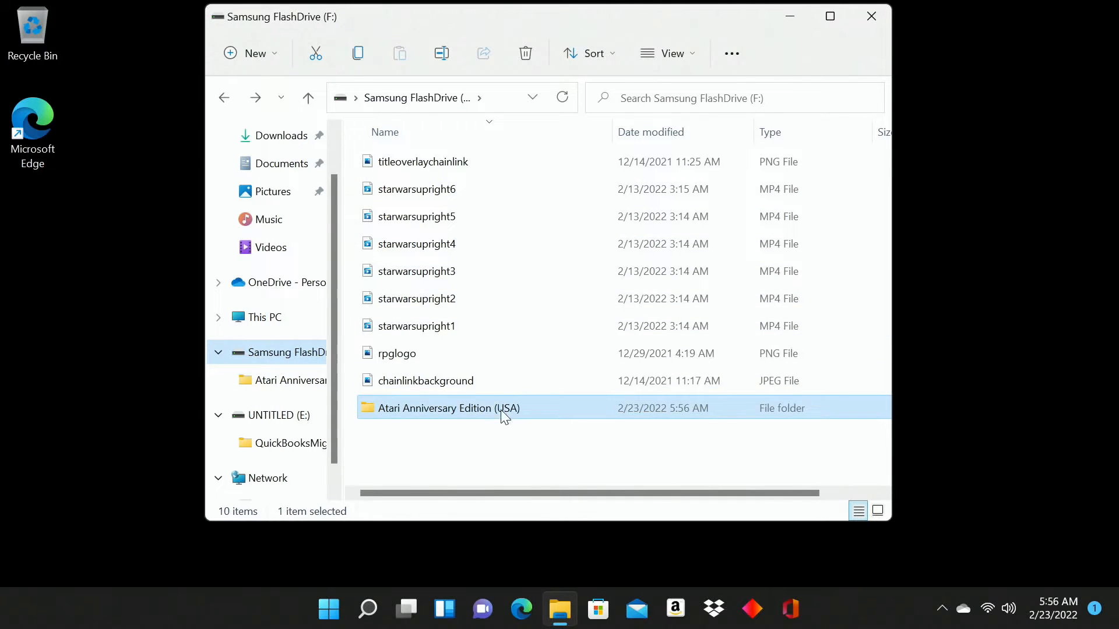
pyautogui.moveTo(492, 410)
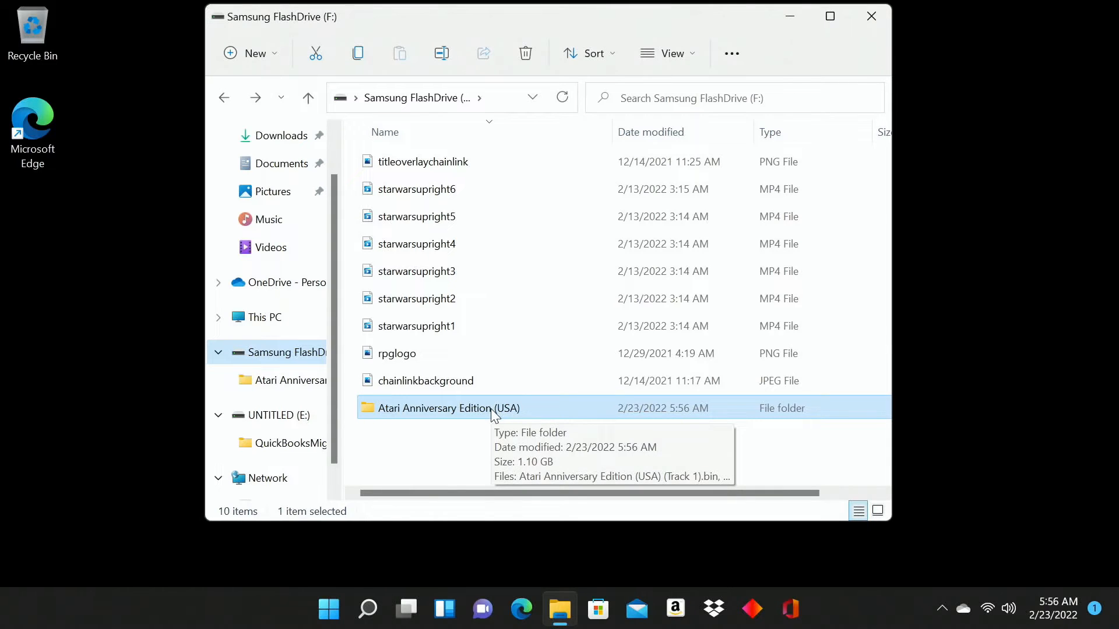
pyautogui.moveTo(872, 15)
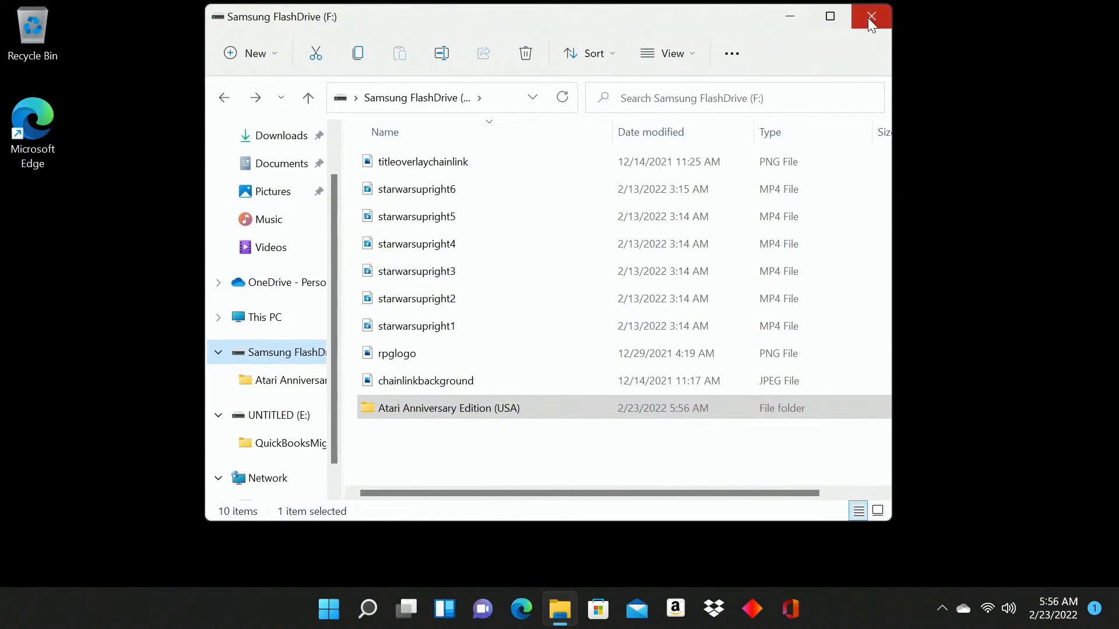
pyautogui.moveTo(830, 15)
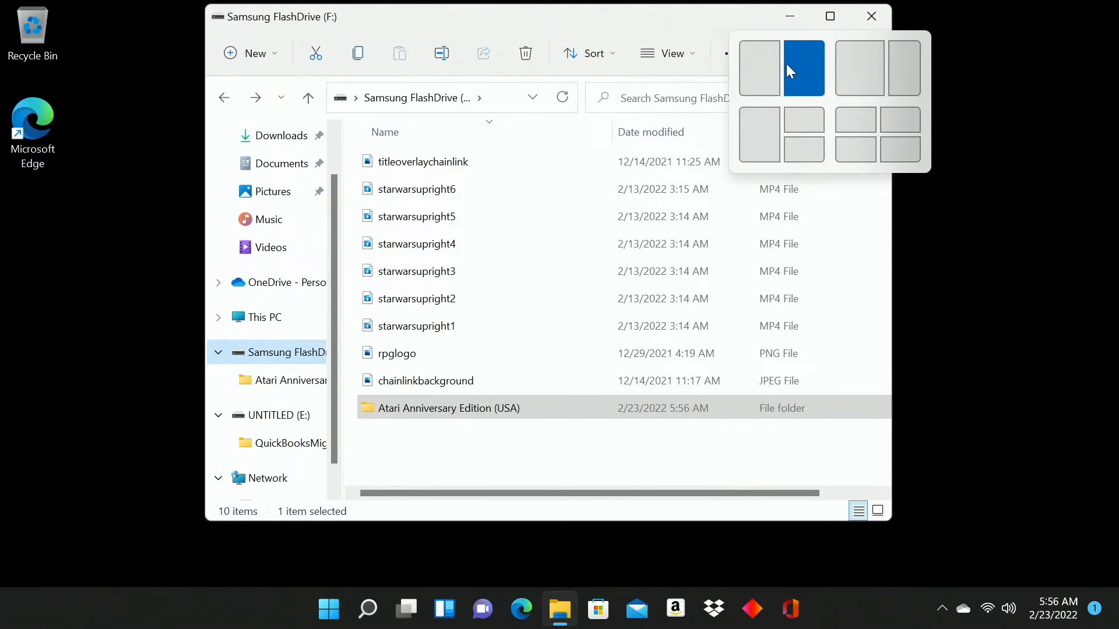
pyautogui.moveTo(777, 112)
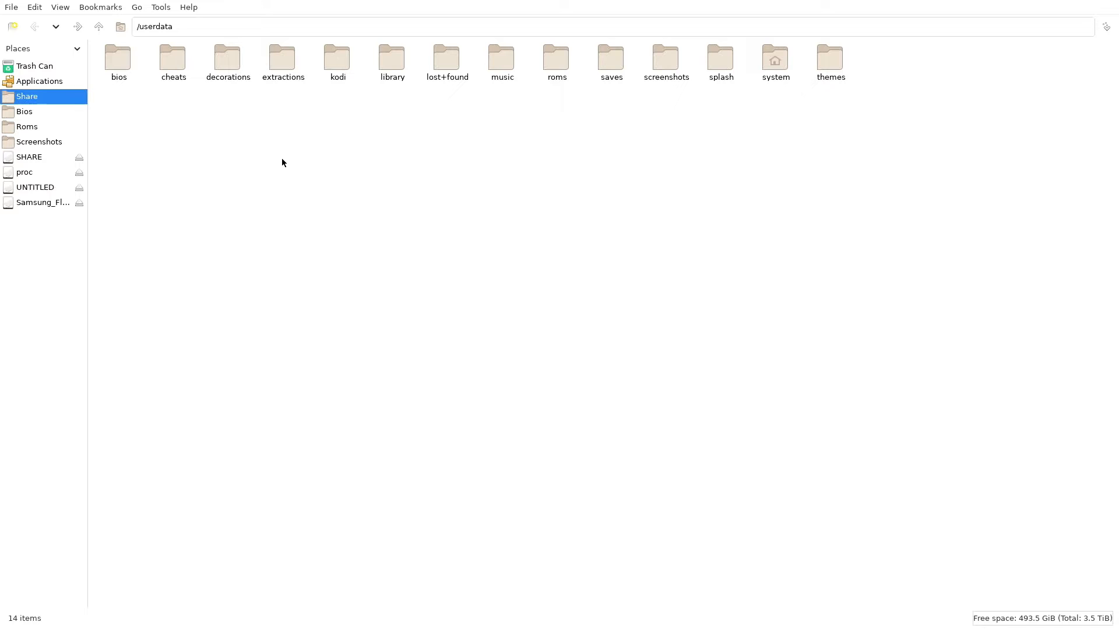
pyautogui.moveTo(40, 210)
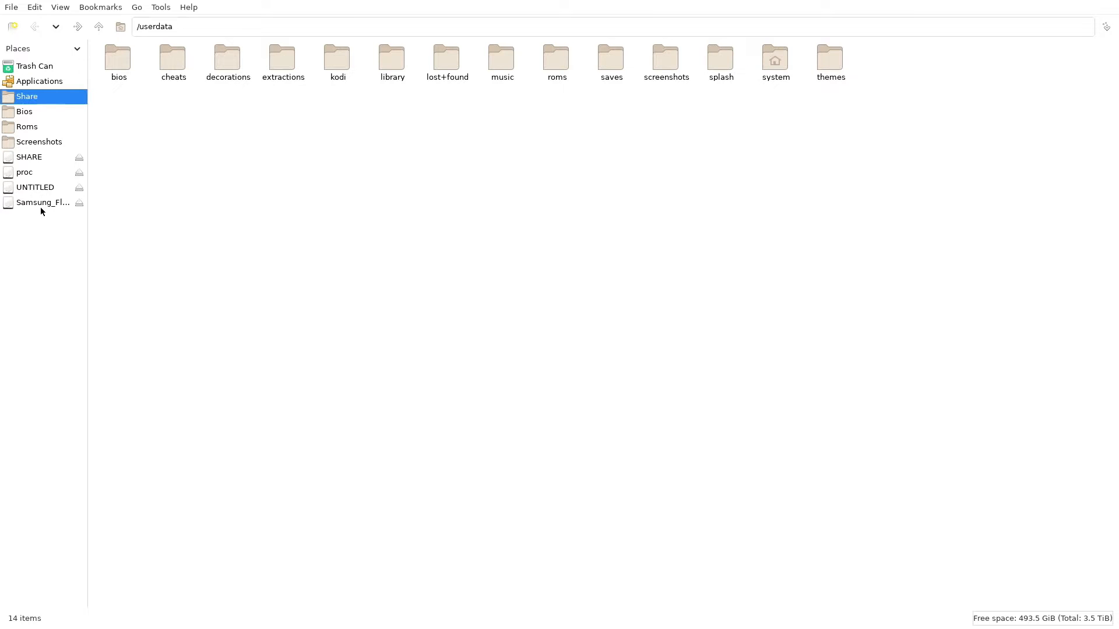
pyautogui.moveTo(41, 207)
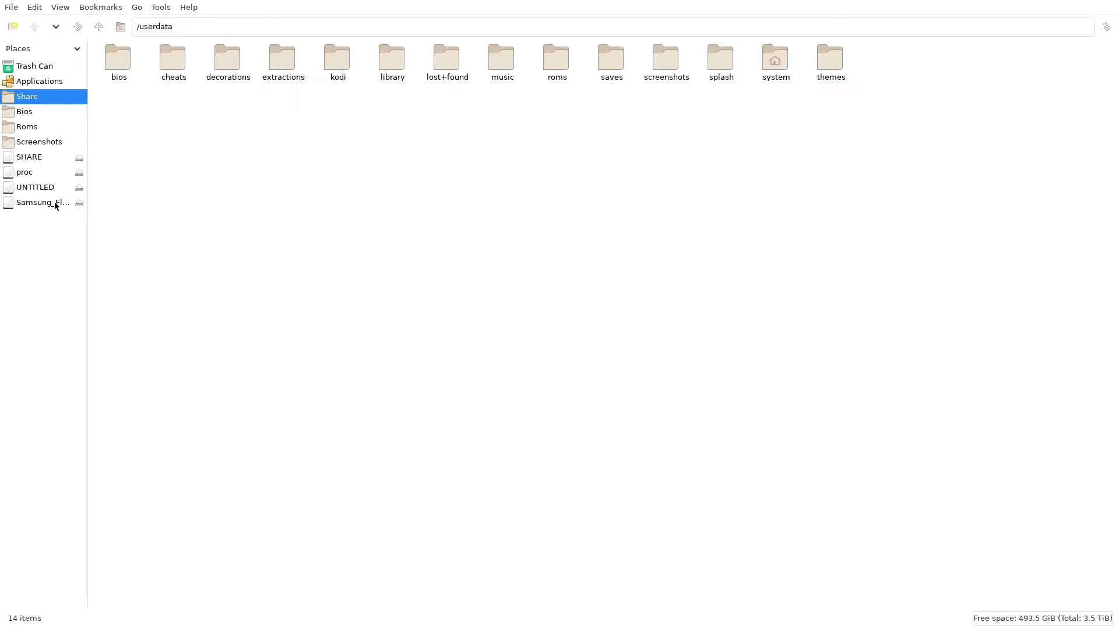
# Step: Reach the game's .cue file inside the Atari Anniversary Edition (USA) folder on the flash drive
pyautogui.click(43, 201)
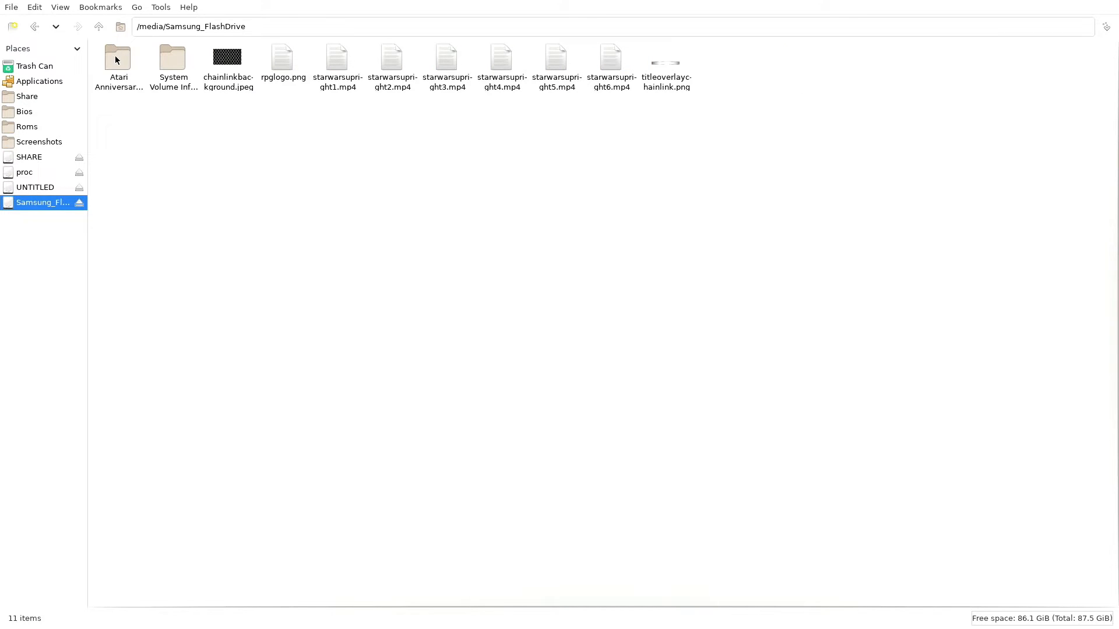
pyautogui.moveTo(117, 58)
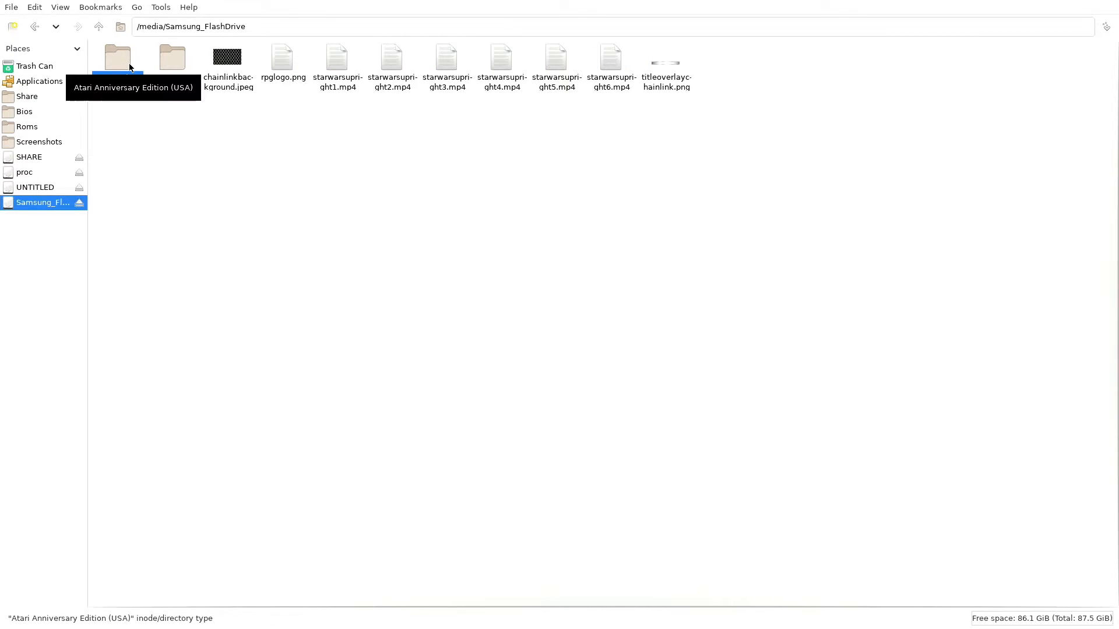
pyautogui.click(116, 57)
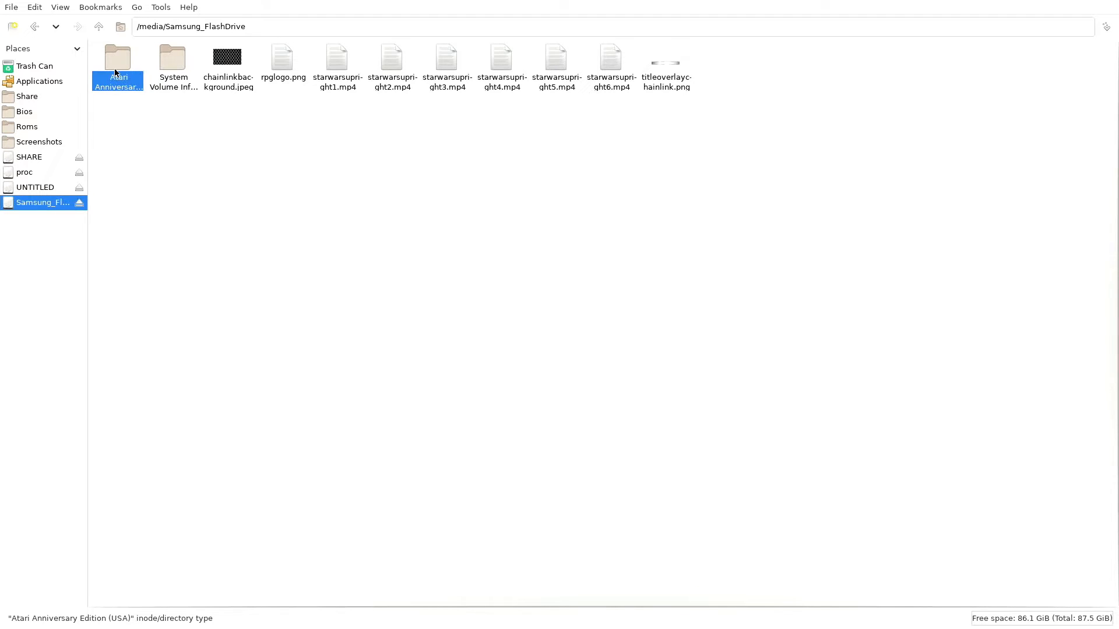
pyautogui.doubleClick(118, 60)
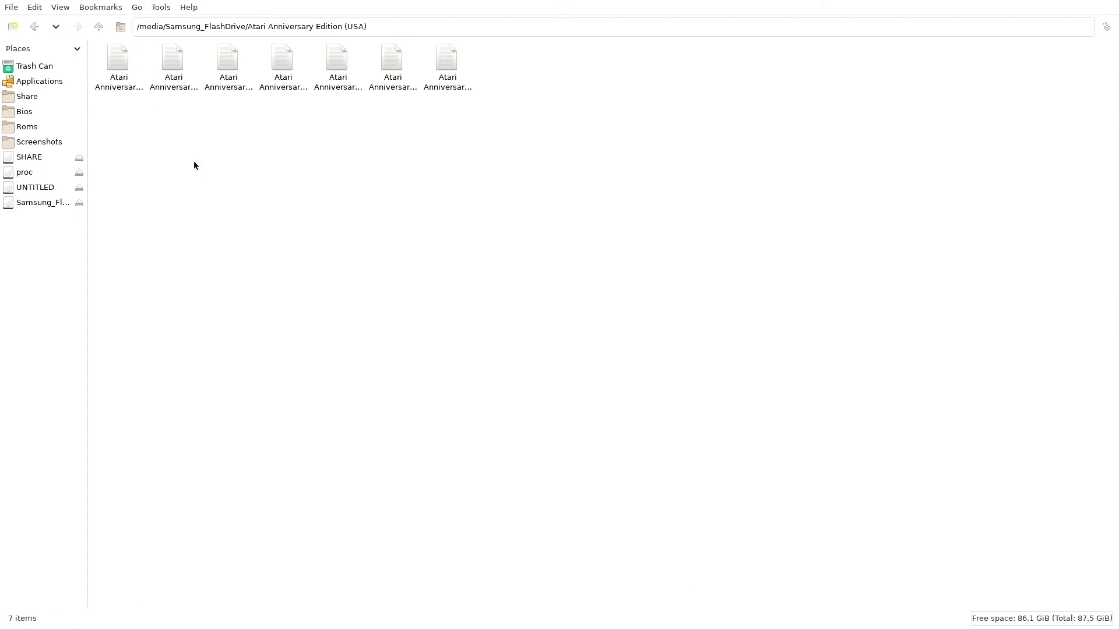
pyautogui.moveTo(680, 110)
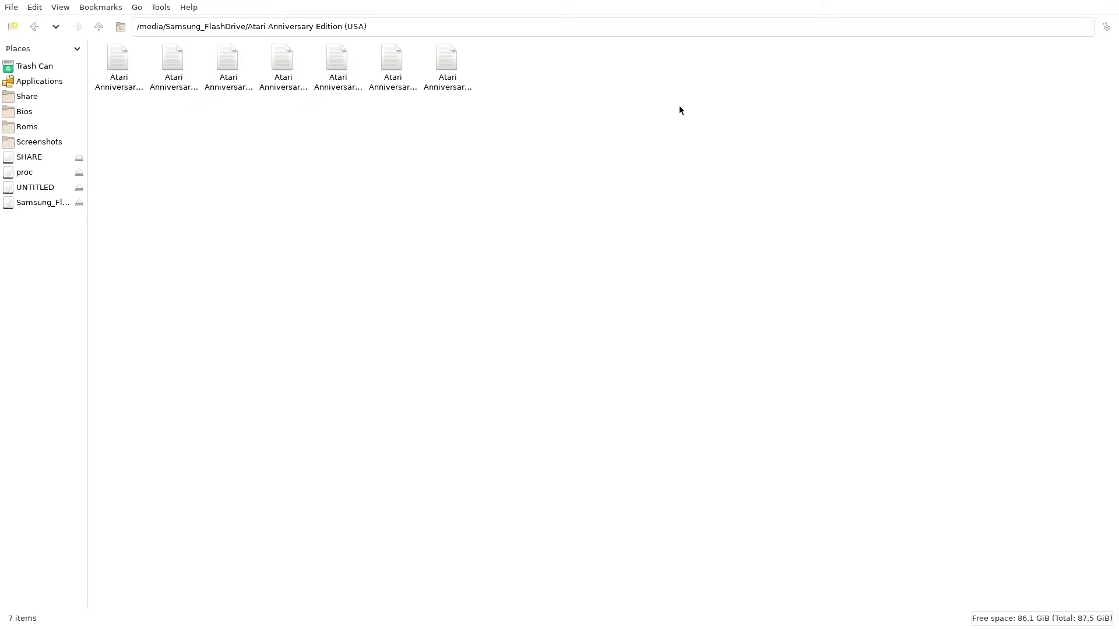
pyautogui.moveTo(120, 85)
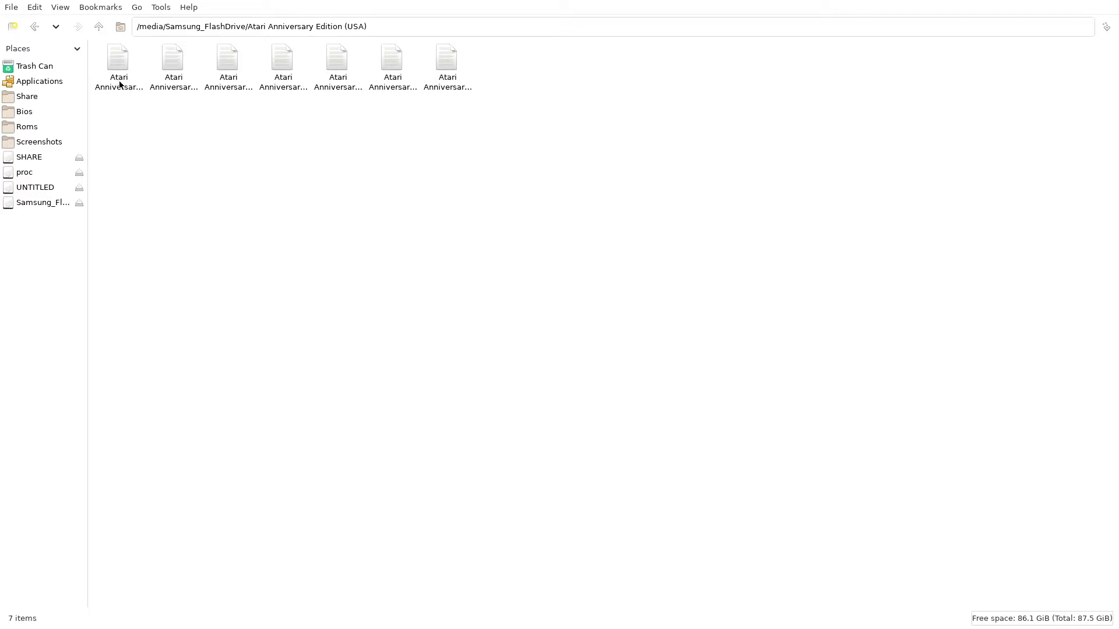
pyautogui.click(118, 64)
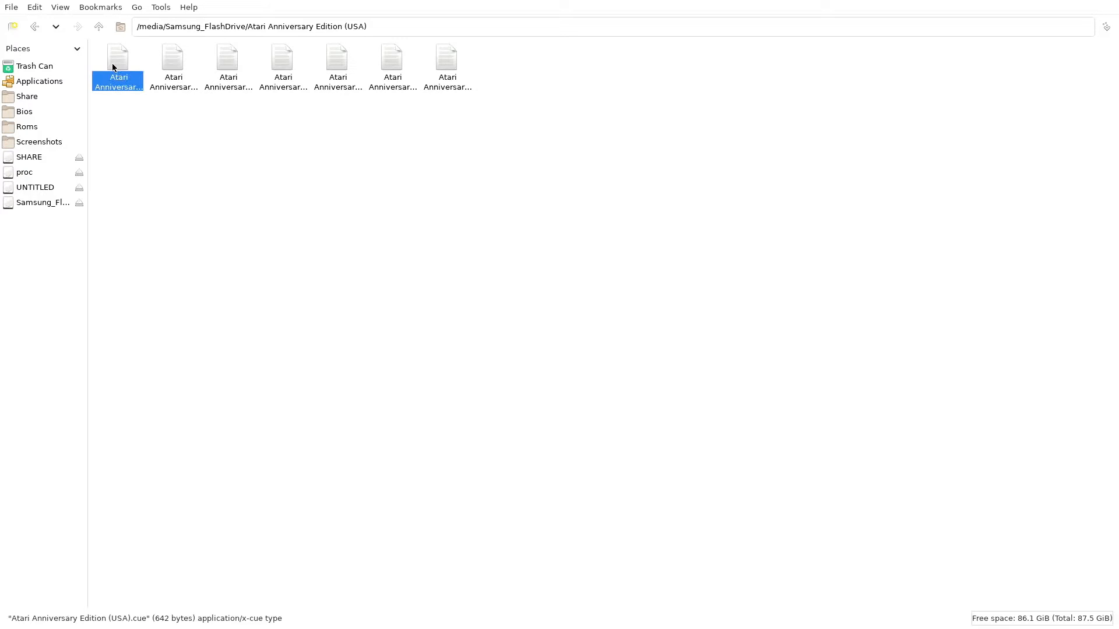
pyautogui.moveTo(125, 55)
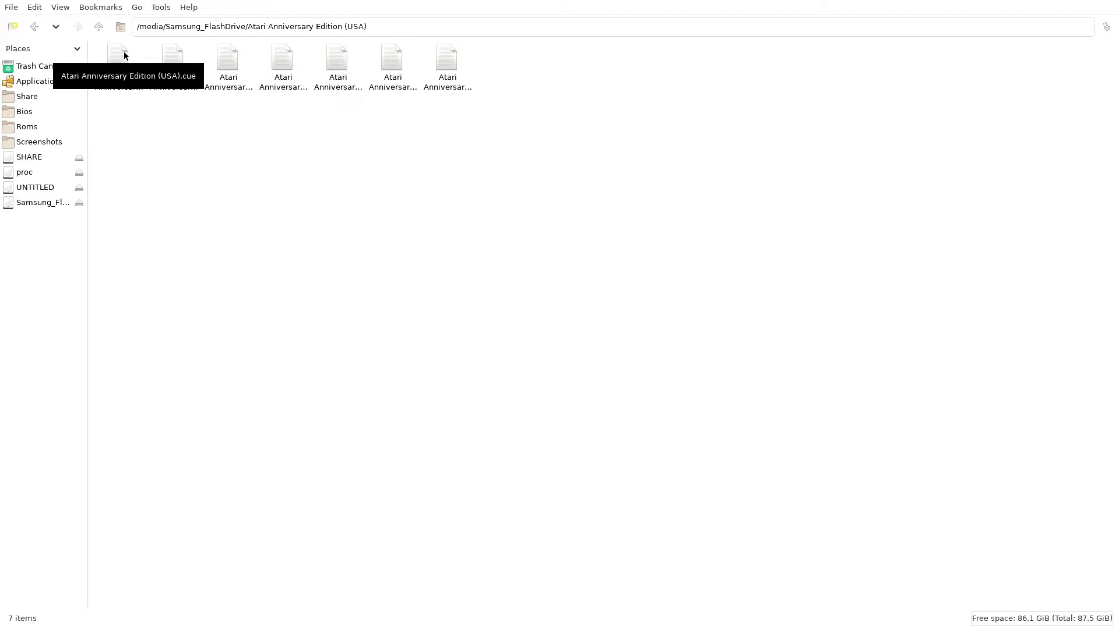
# Step: Permanently delete the Atari Anniversary Edition (USA).cue file
pyautogui.rightClick(117, 57)
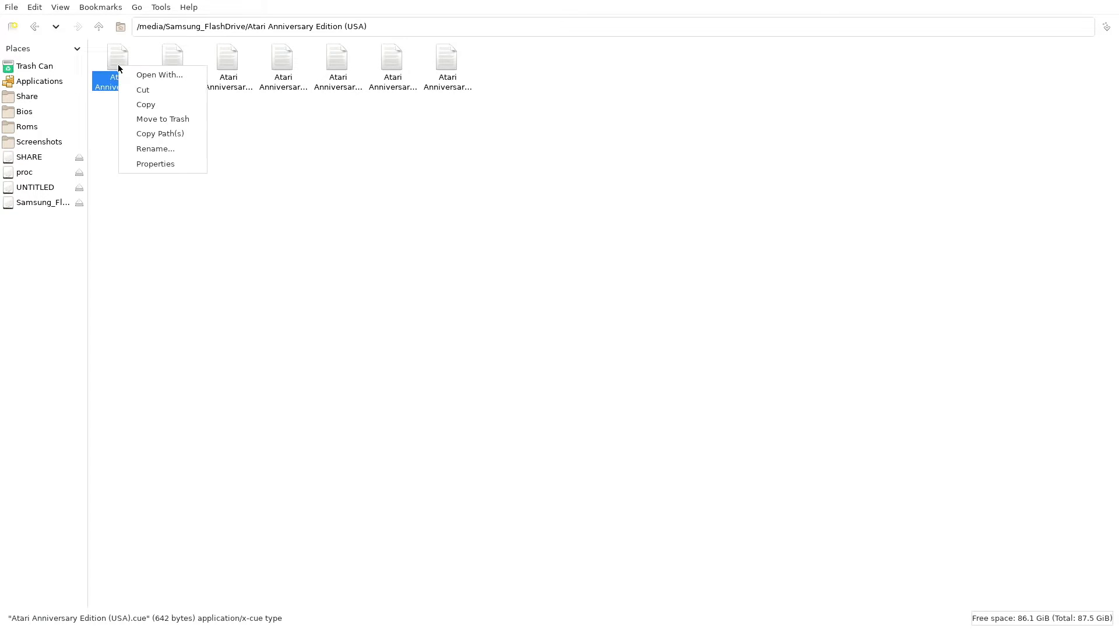
pyautogui.moveTo(163, 119)
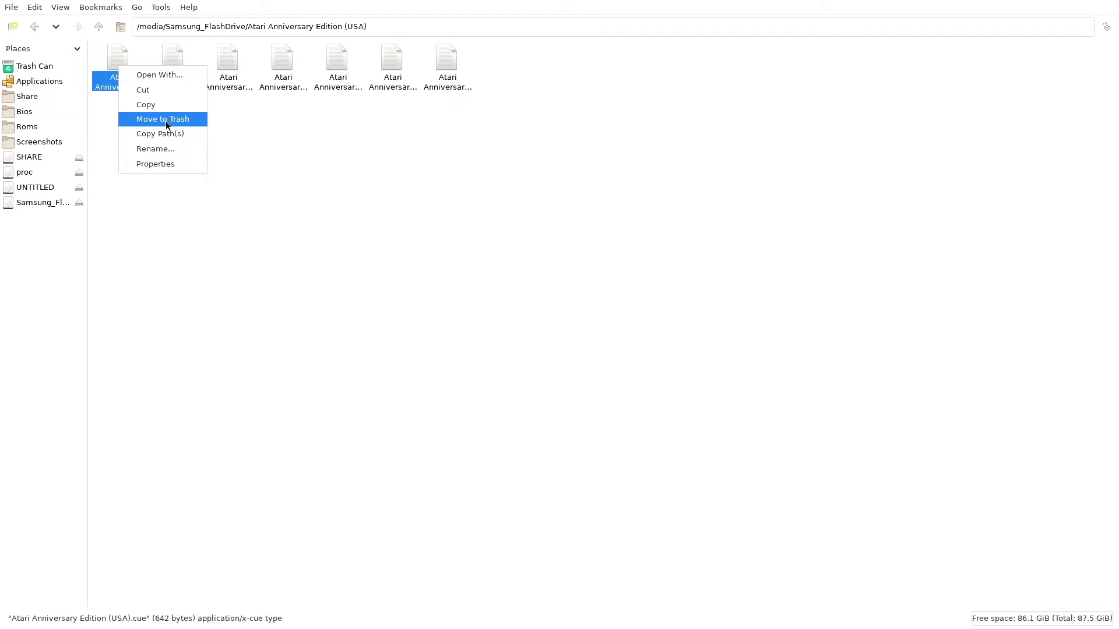
pyautogui.click(163, 119)
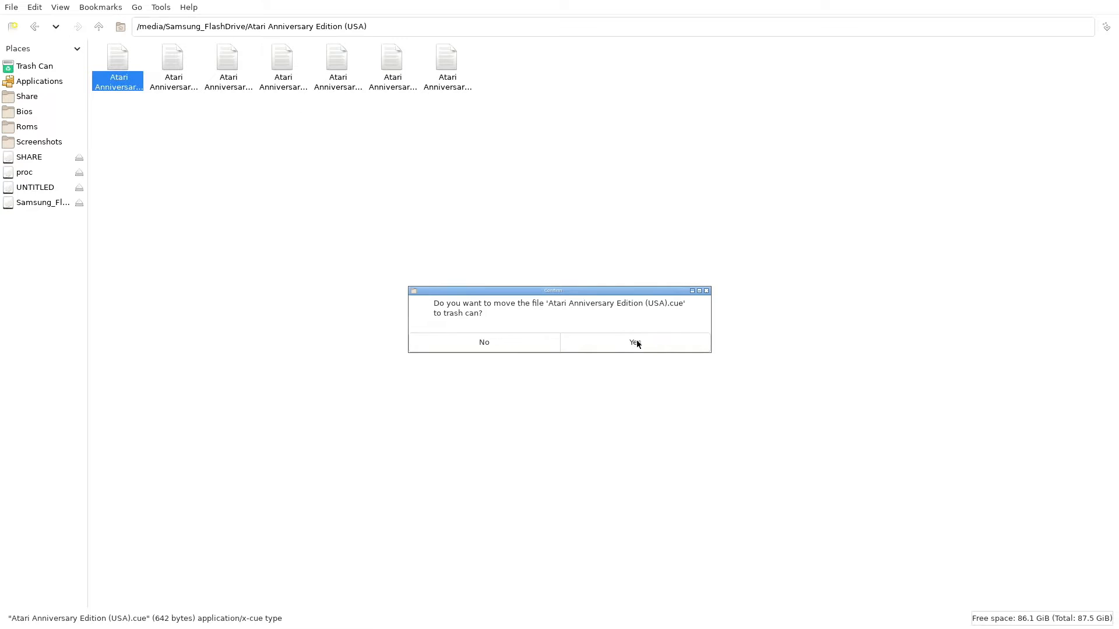
pyautogui.click(634, 343)
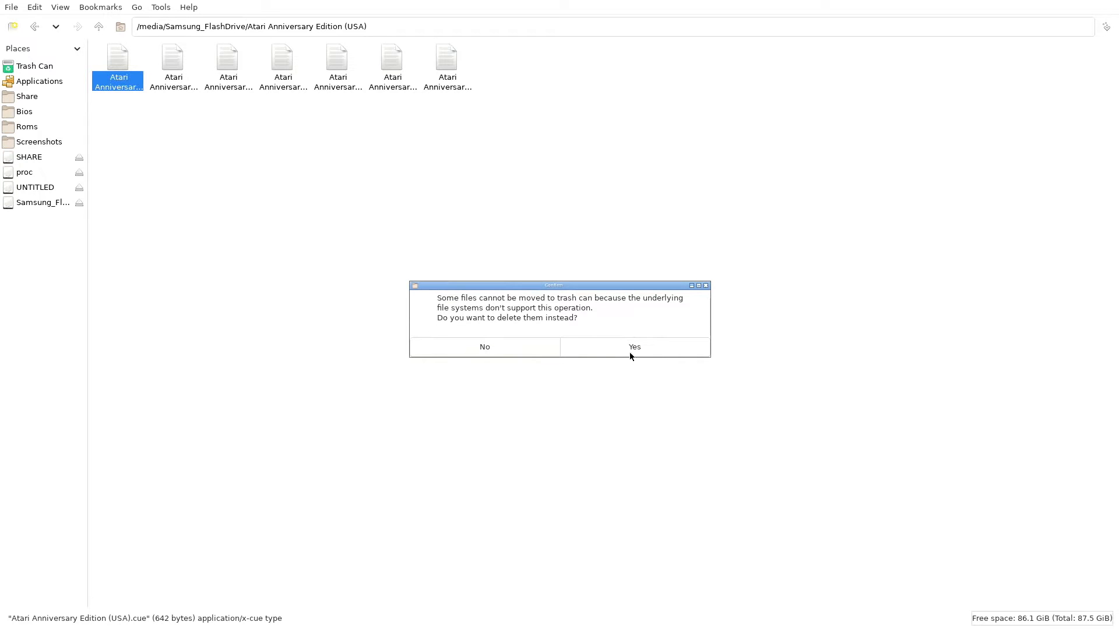
pyautogui.click(634, 347)
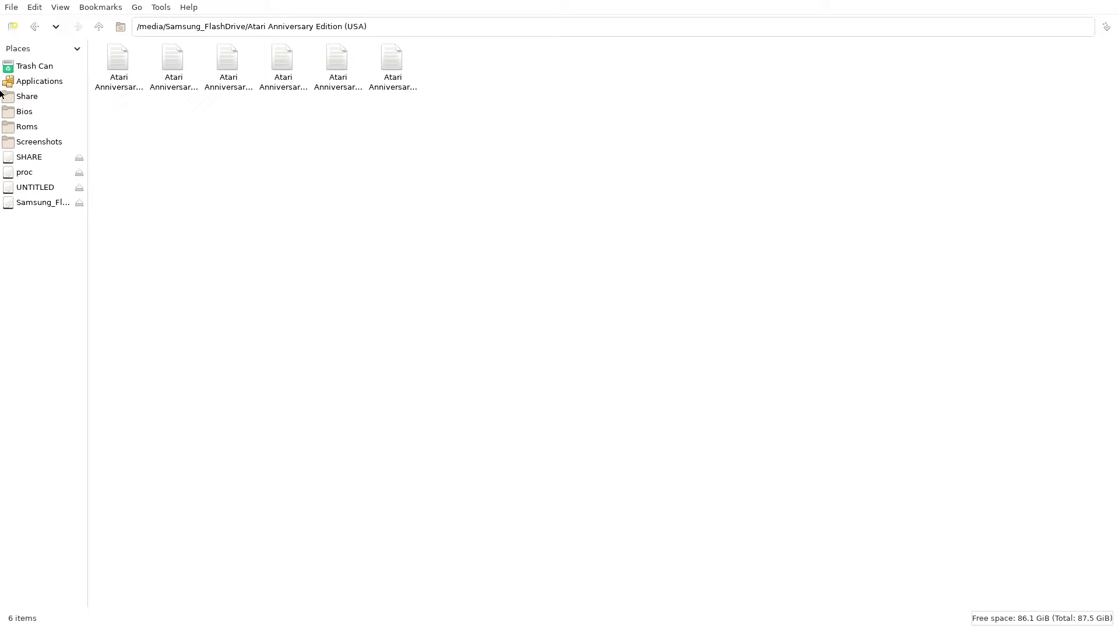
# Step: Copy the Atari Anniversary Edition (USA) folder from the flash drive root
pyautogui.click(42, 203)
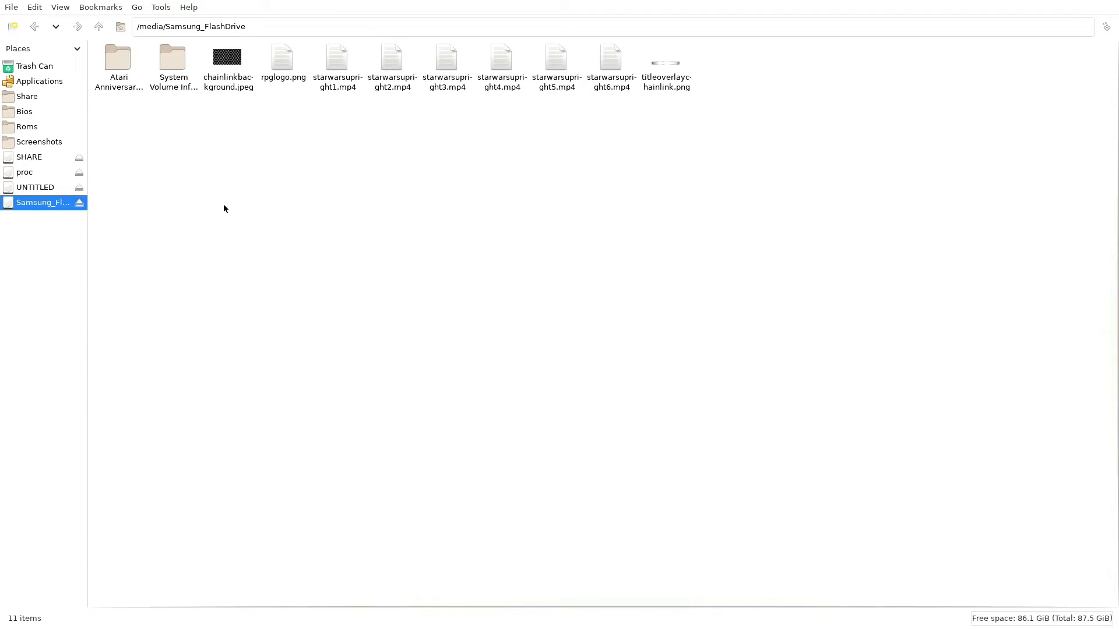
pyautogui.click(118, 61)
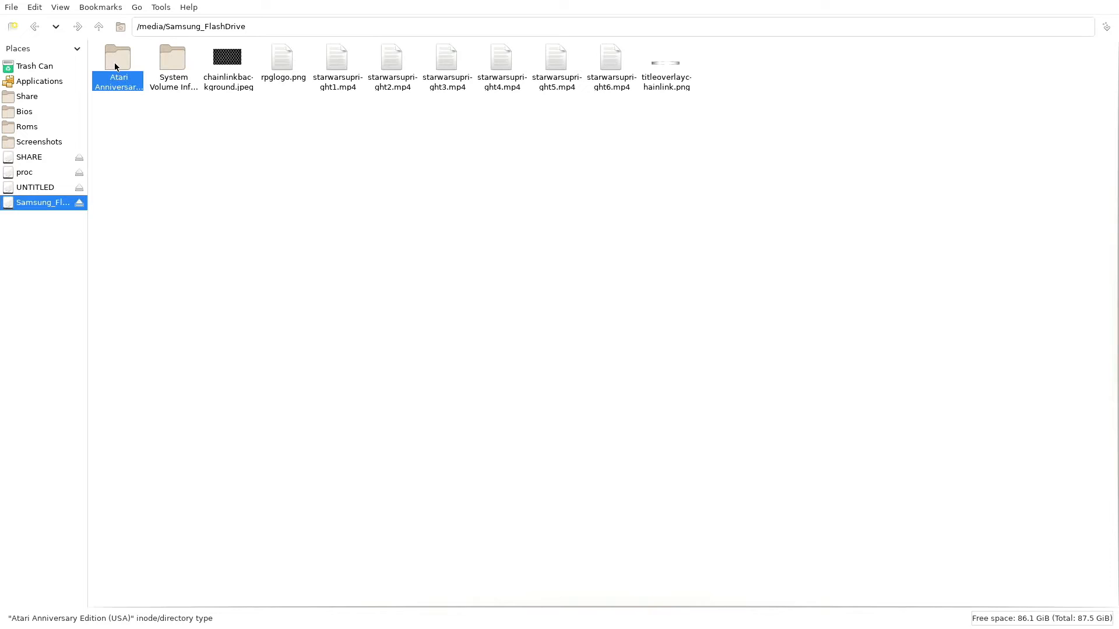
pyautogui.rightClick(118, 60)
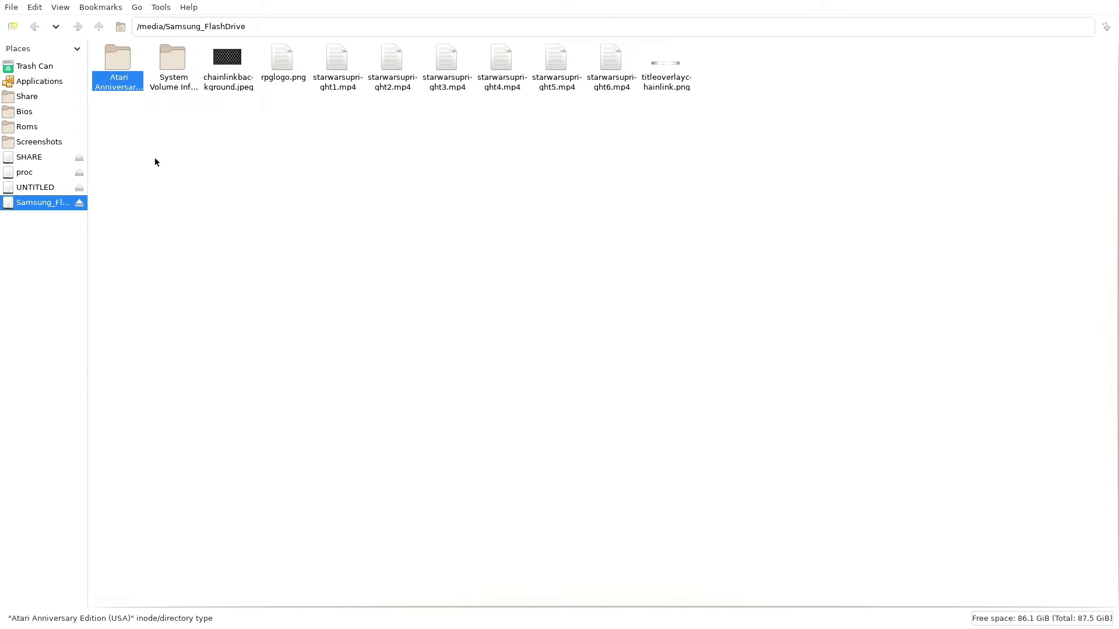
pyautogui.moveTo(28, 126)
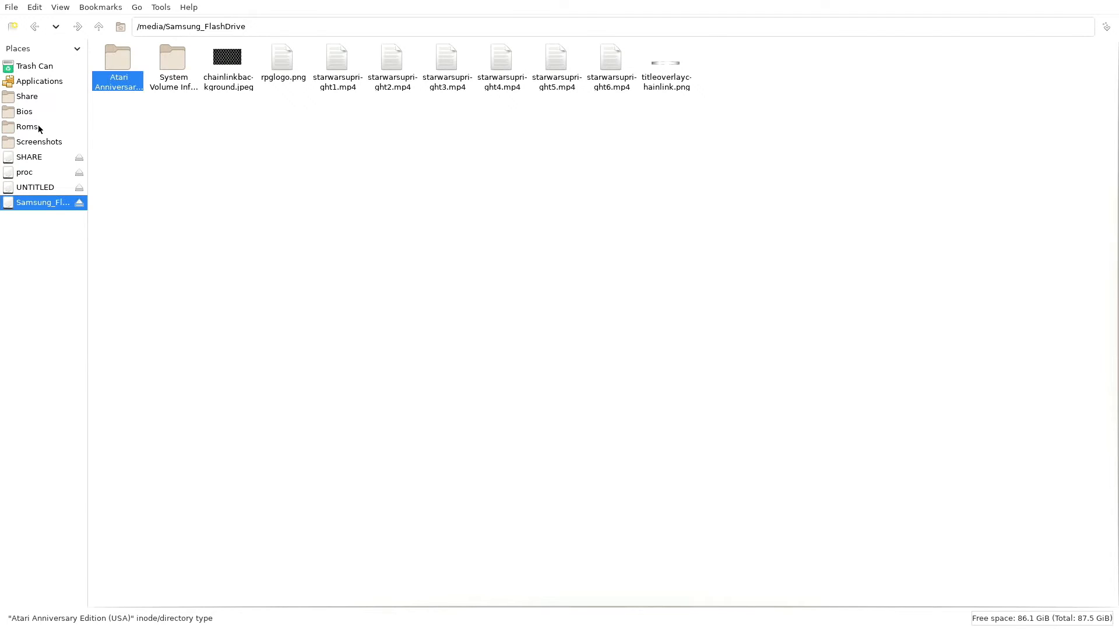
# Step: Paste the folder into roms/dreamcast and select the newly copied copy
pyautogui.click(27, 126)
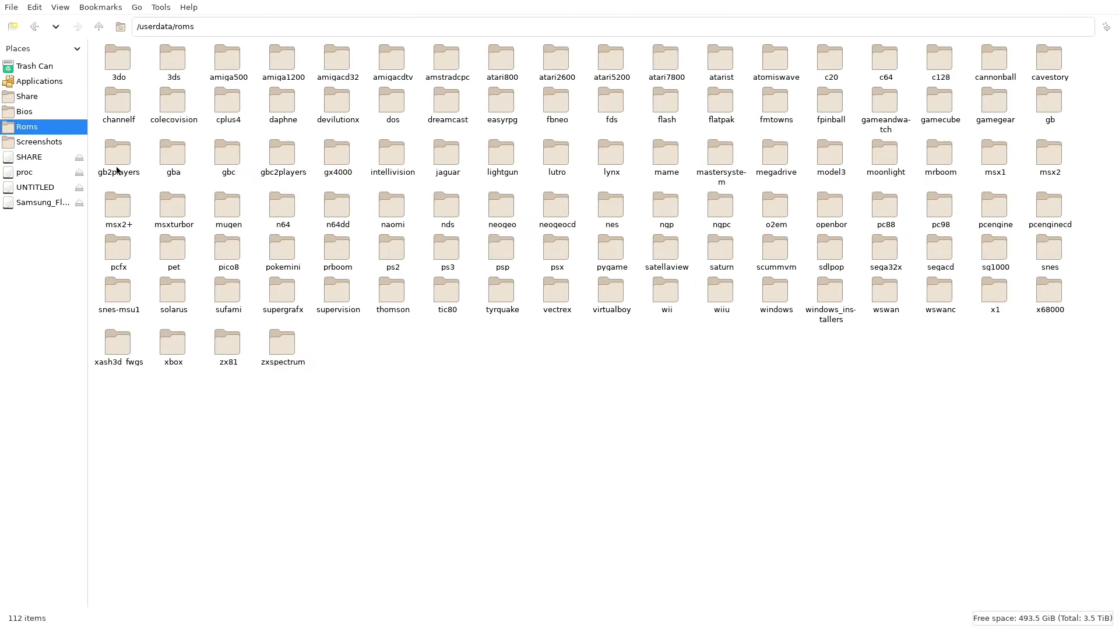
pyautogui.moveTo(236, 132)
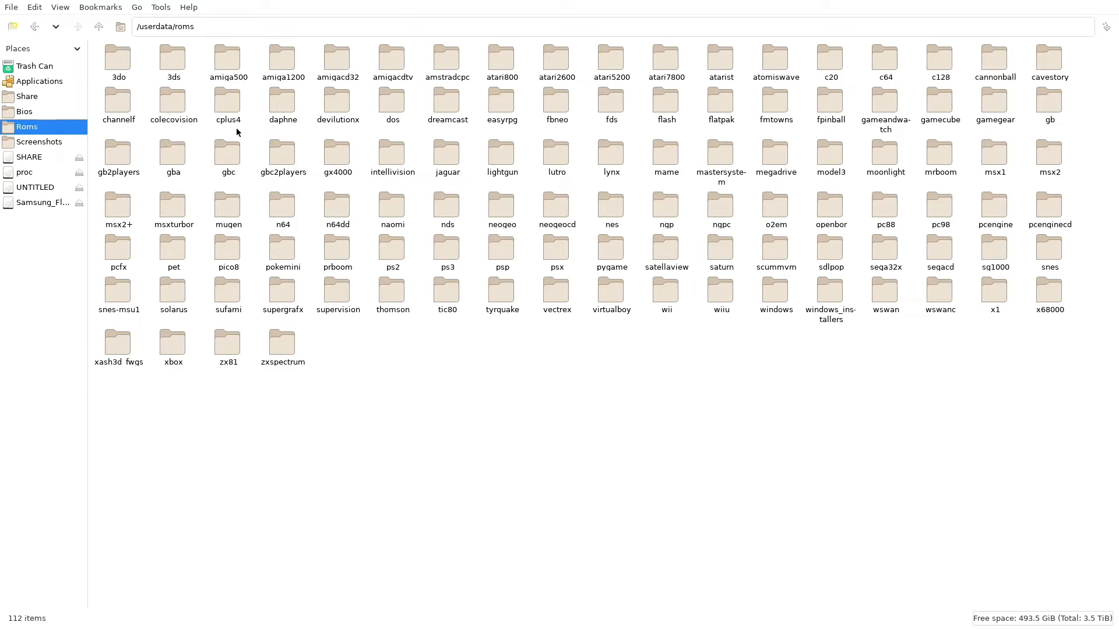
pyautogui.doubleClick(448, 106)
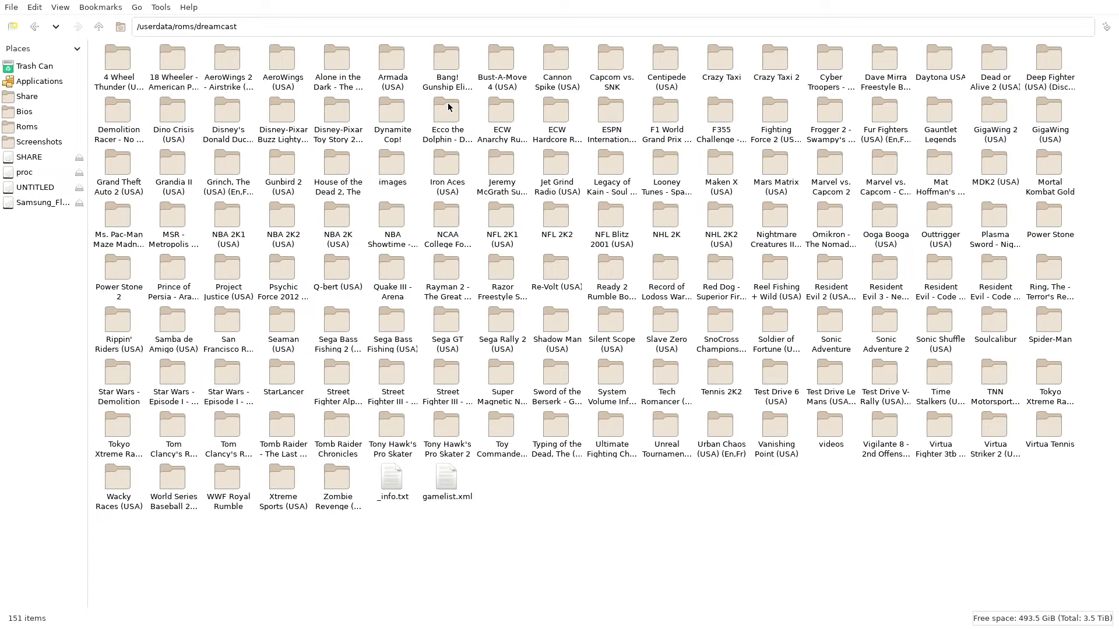
pyautogui.moveTo(430, 553)
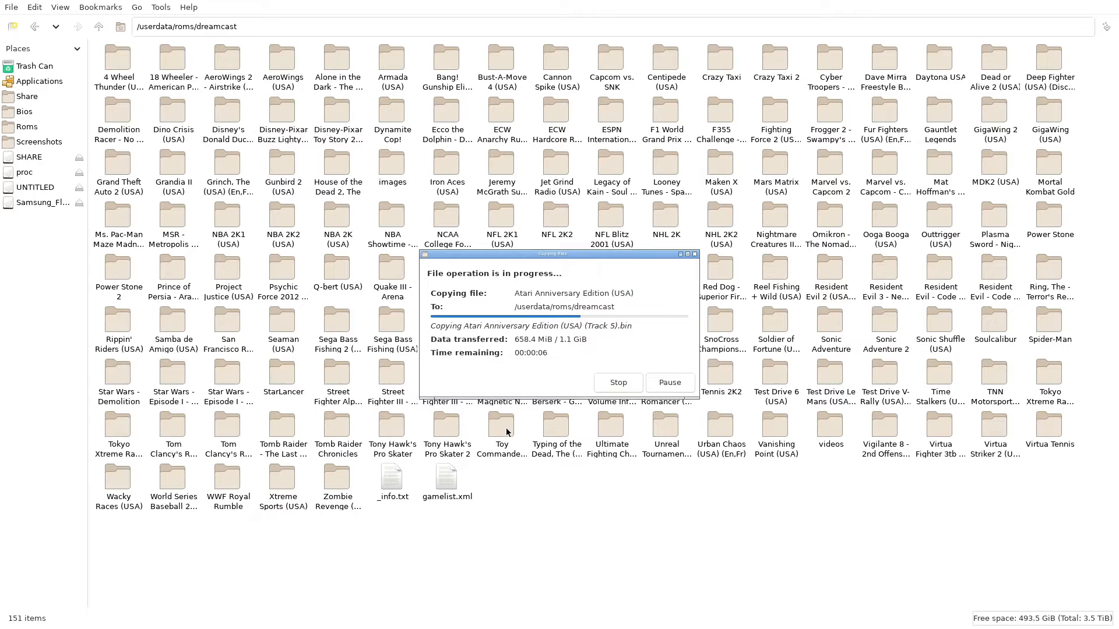
pyautogui.moveTo(501, 428)
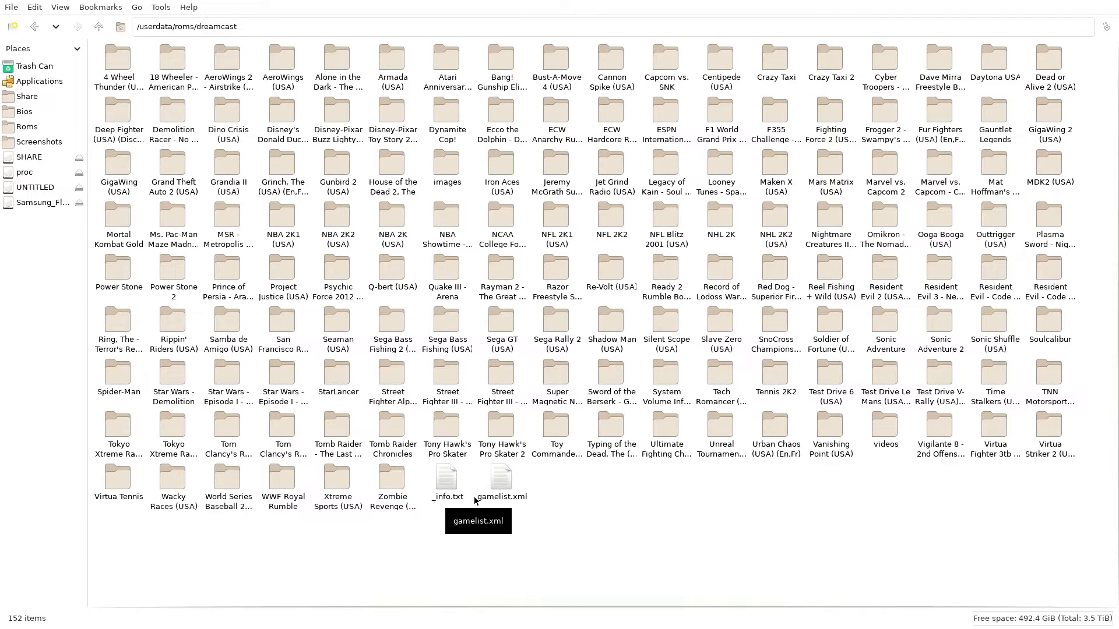
pyautogui.moveTo(259, 219)
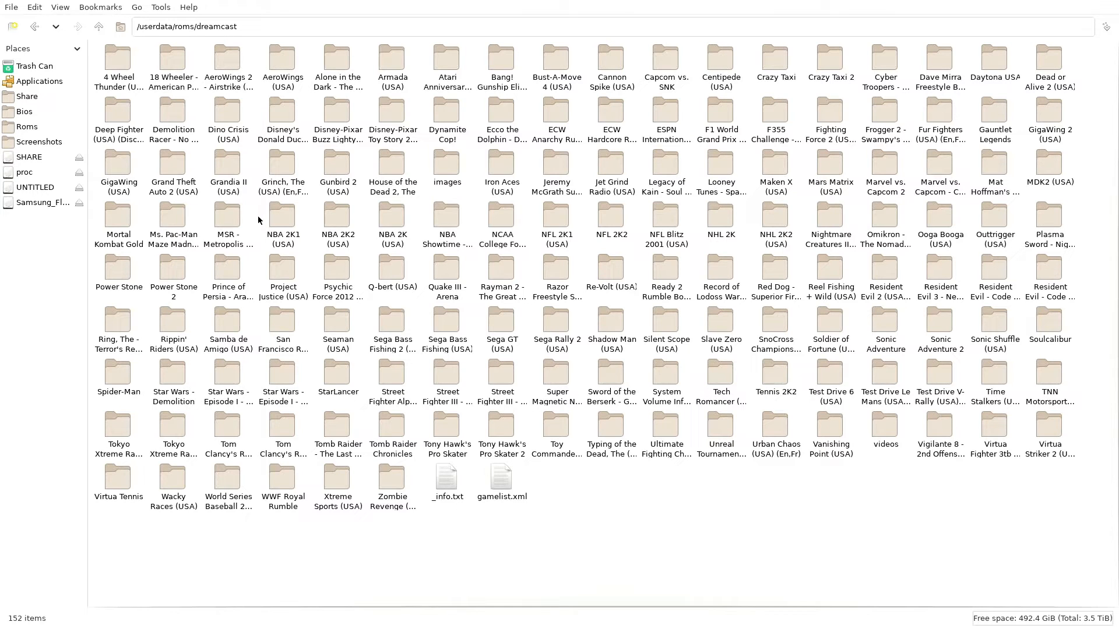
pyautogui.click(447, 68)
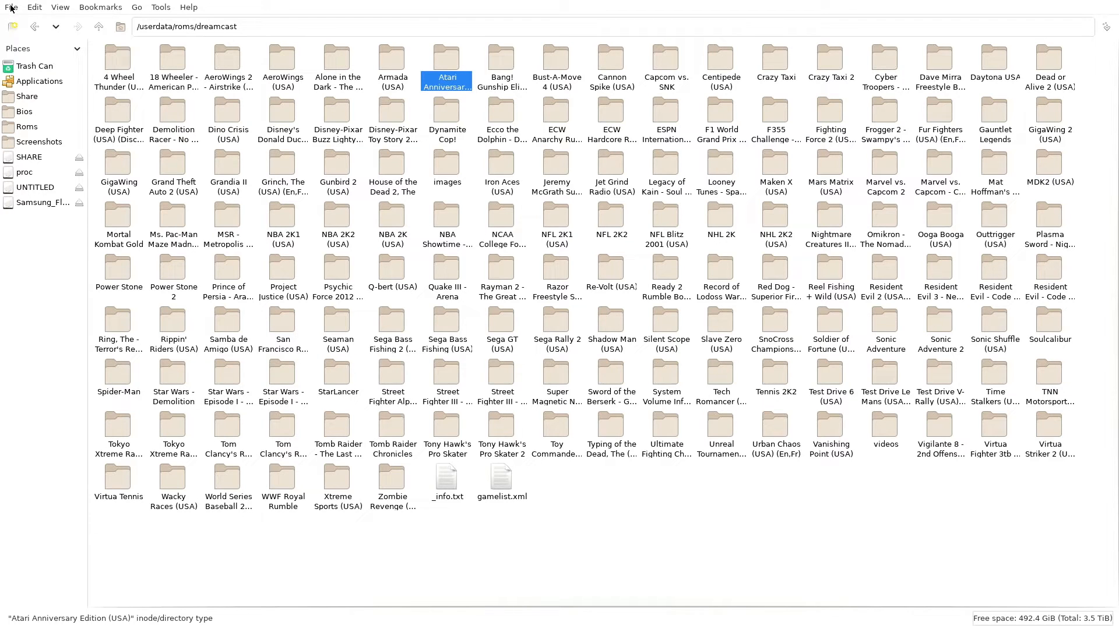
# Step: Leave the file manager and run Update Games Lists from Games Settings
pyautogui.click(10, 7)
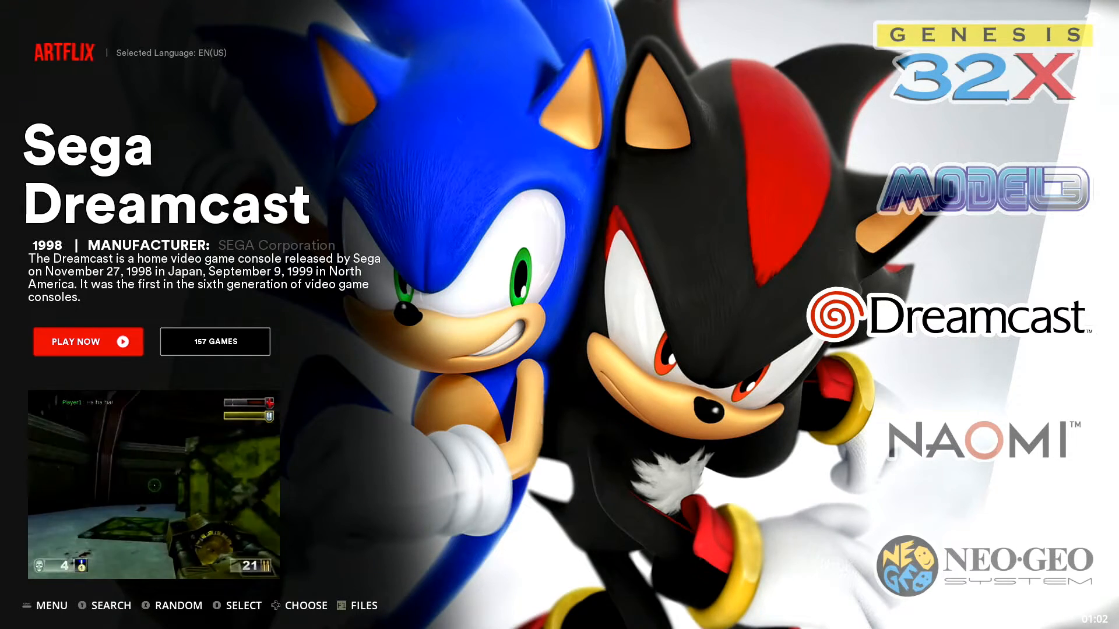
pyautogui.click(46, 605)
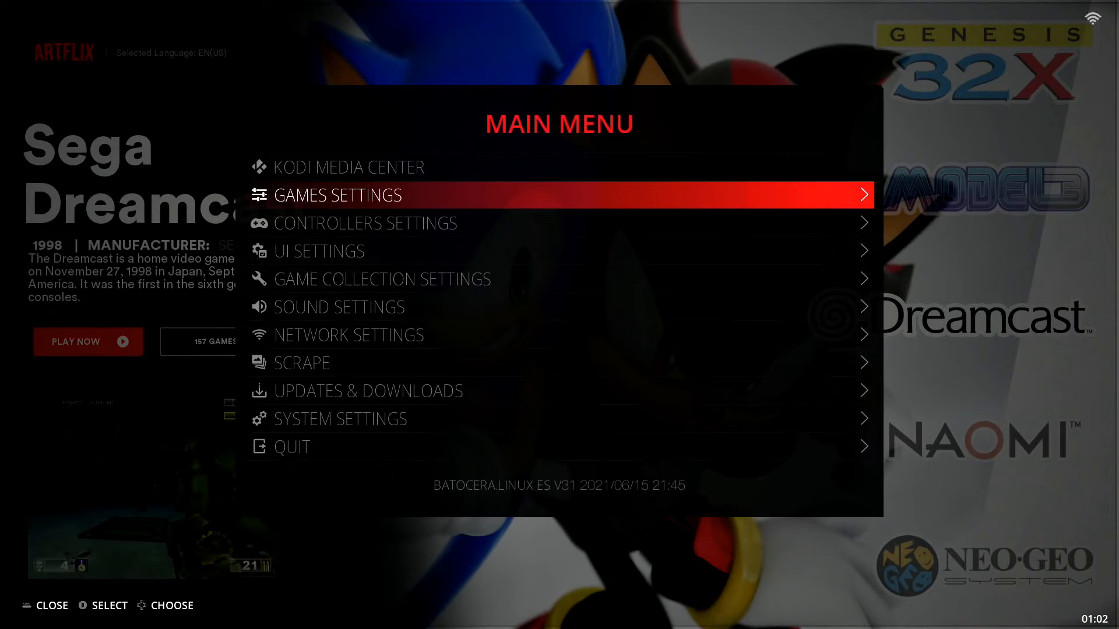
pyautogui.click(335, 195)
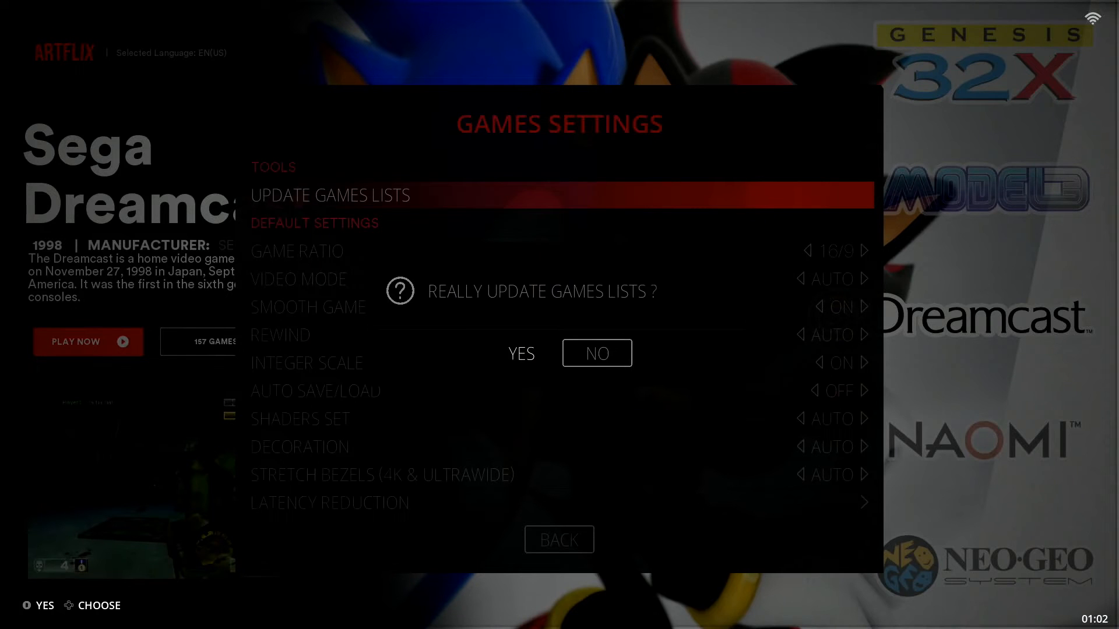
pyautogui.click(520, 353)
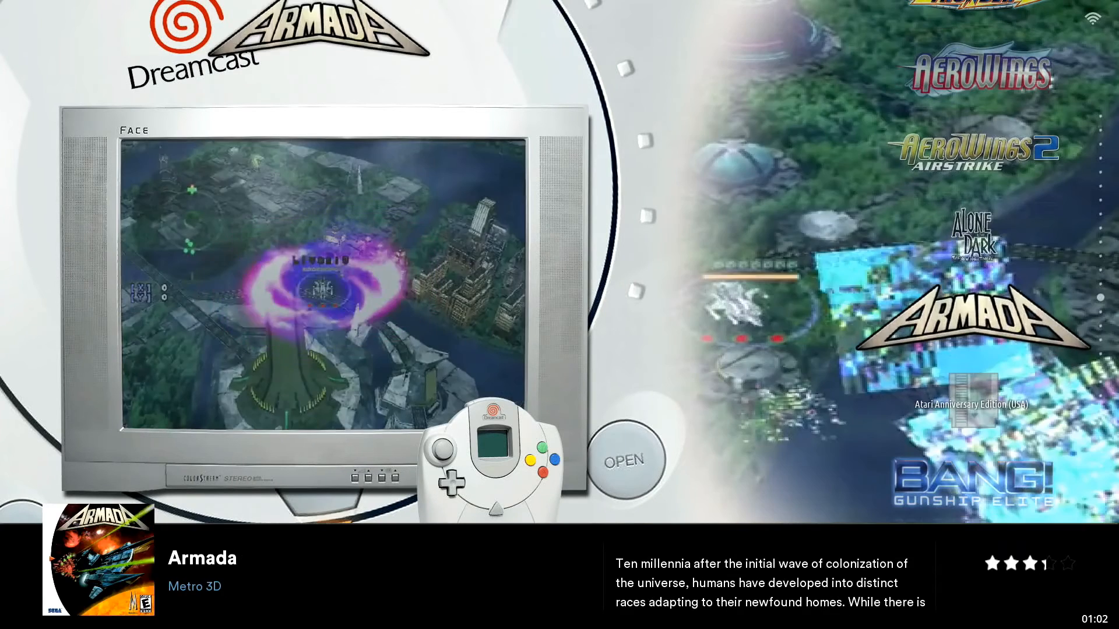
# Step: Scroll the Dreamcast list down to Atari Anniversary Edition (USA)
pyautogui.scroll(-3)
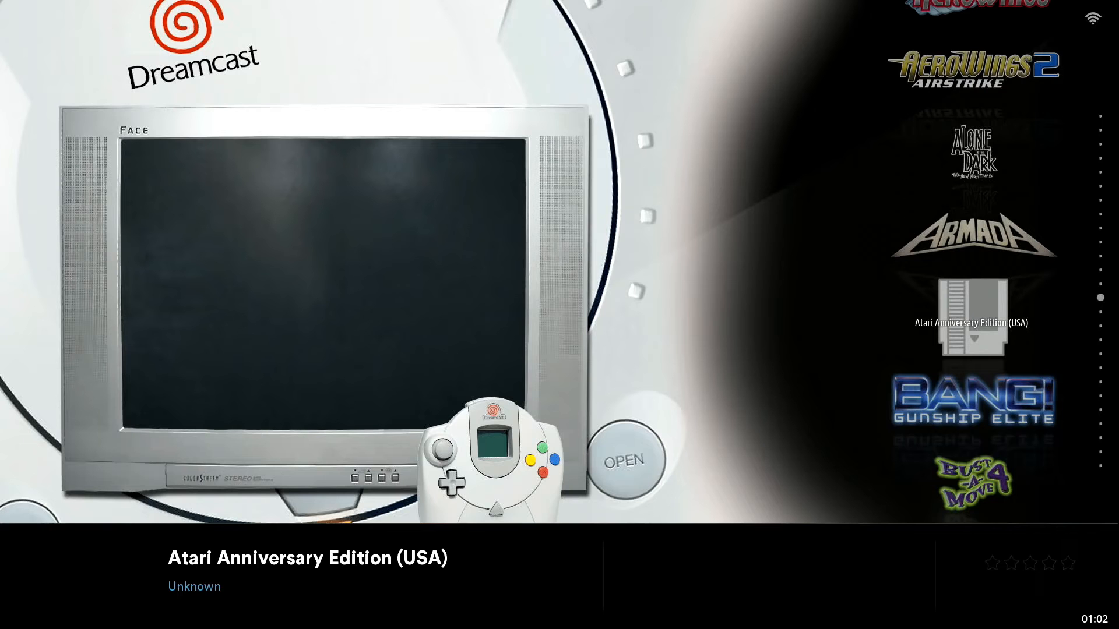
pyautogui.scroll(-3)
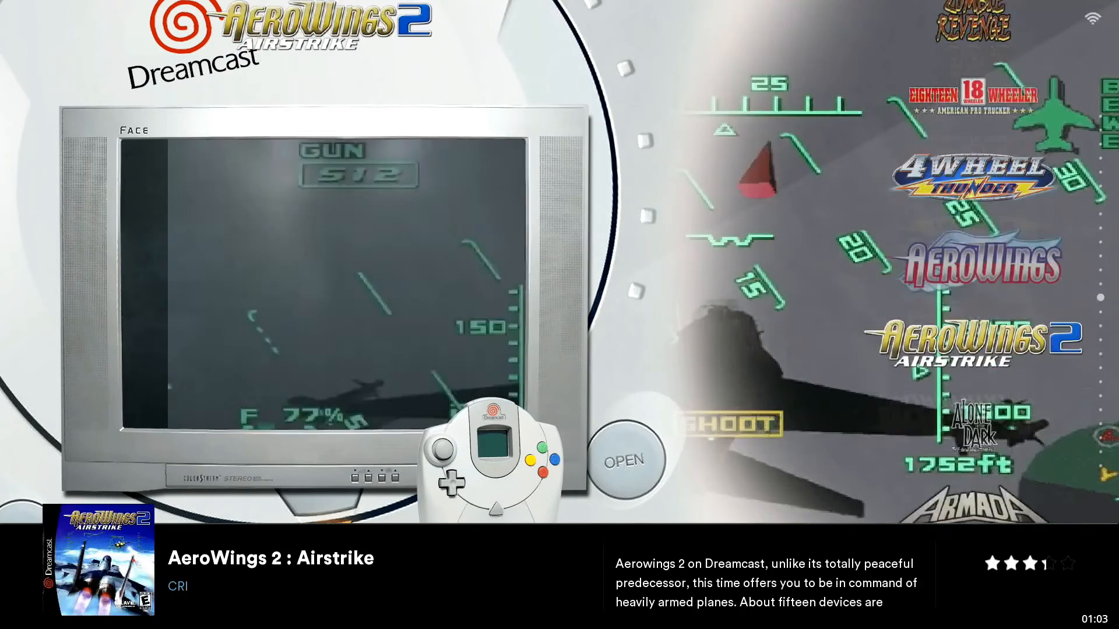
pyautogui.scroll(-3)
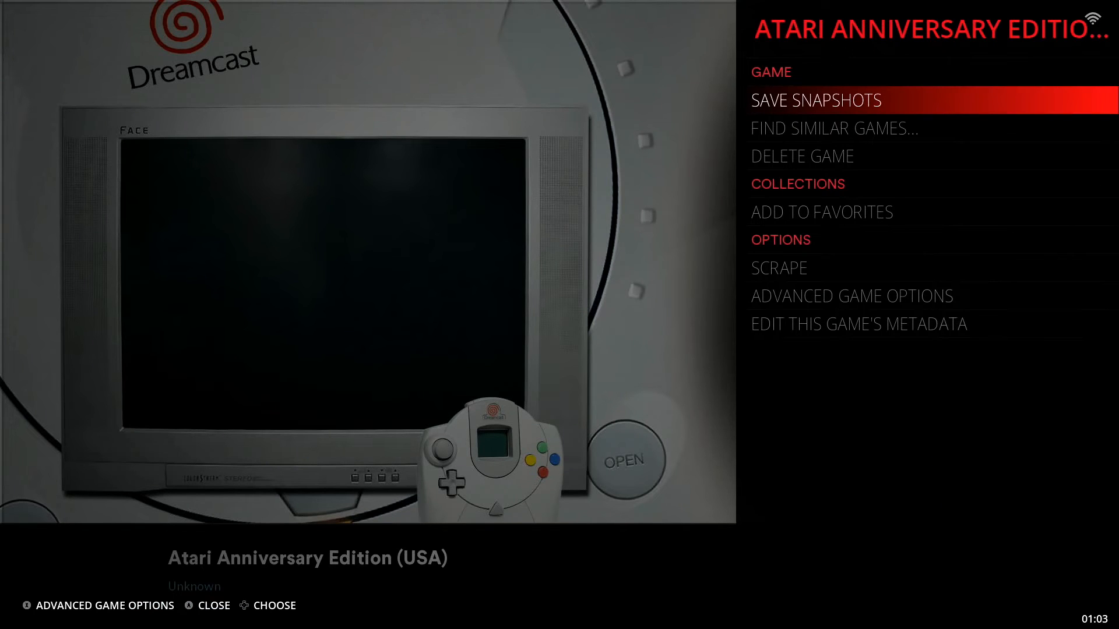
# Step: Start a Scrape search for Atari Anniversary Edition (USA).gdi metadata
pyautogui.scroll(-3)
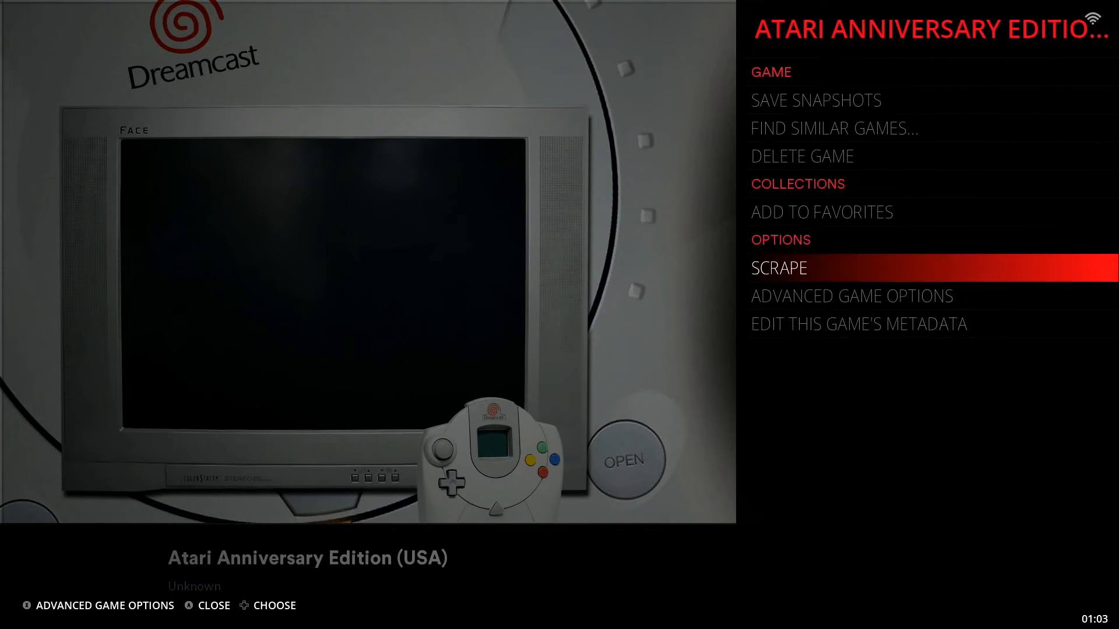
pyautogui.click(778, 268)
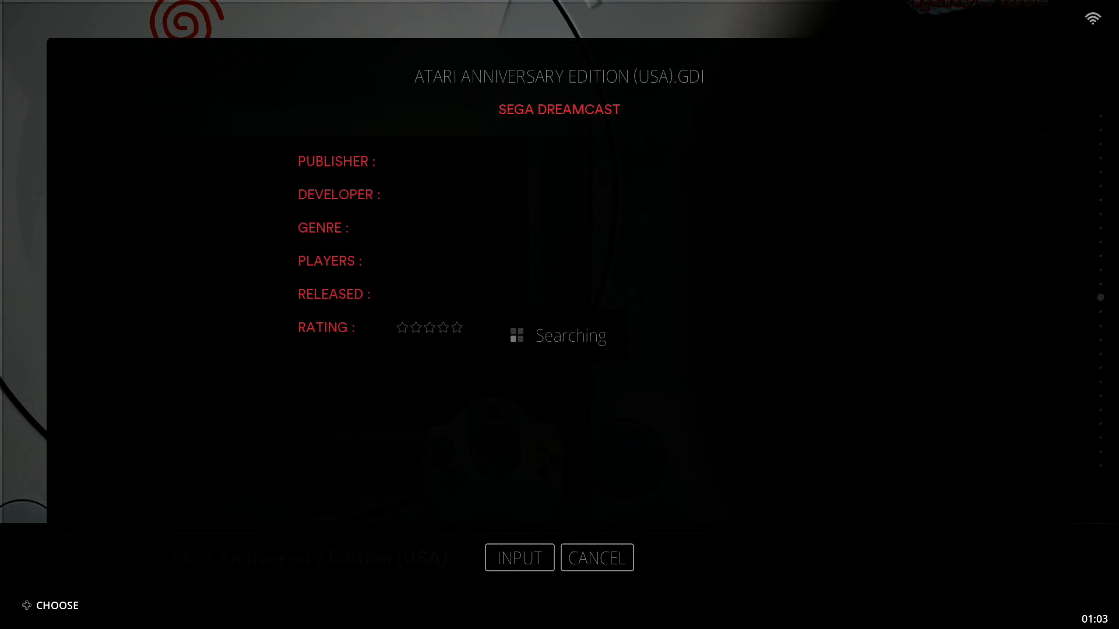